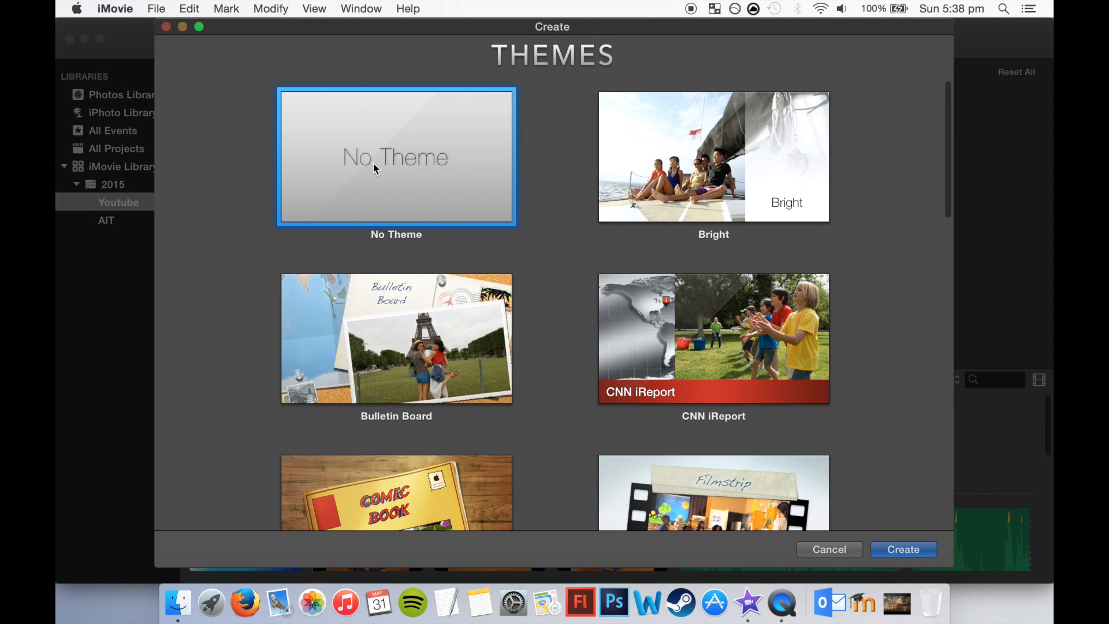
{"action": "mouse_move", "coordinate": [903, 550]}
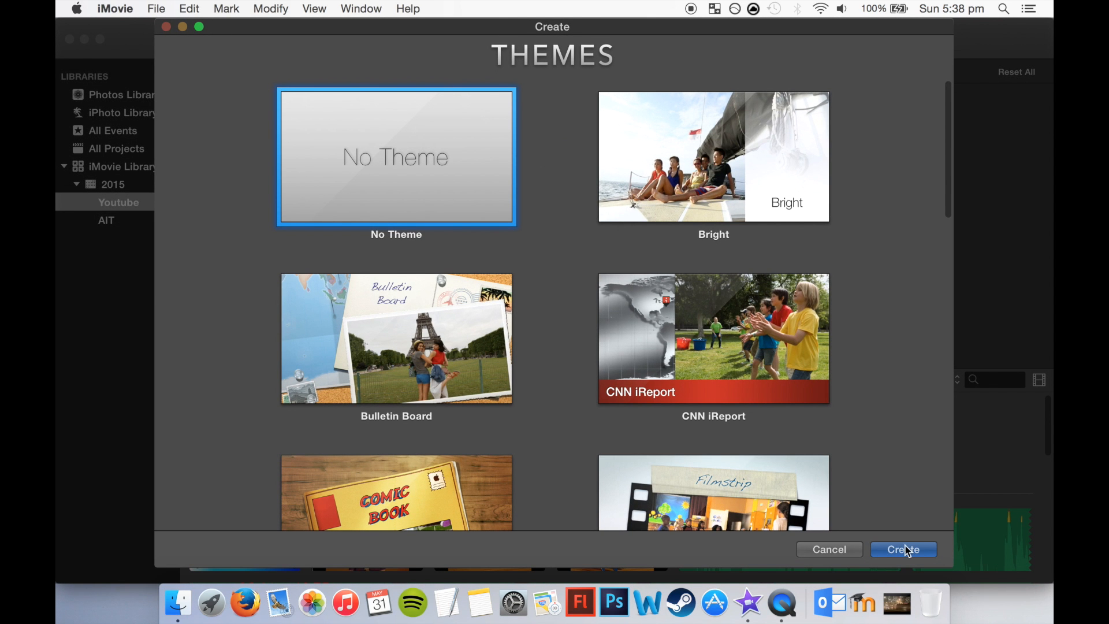
Create a No Theme project and name it Tac Stopmotion.
{"action": "left_click", "coordinate": [903, 549]}
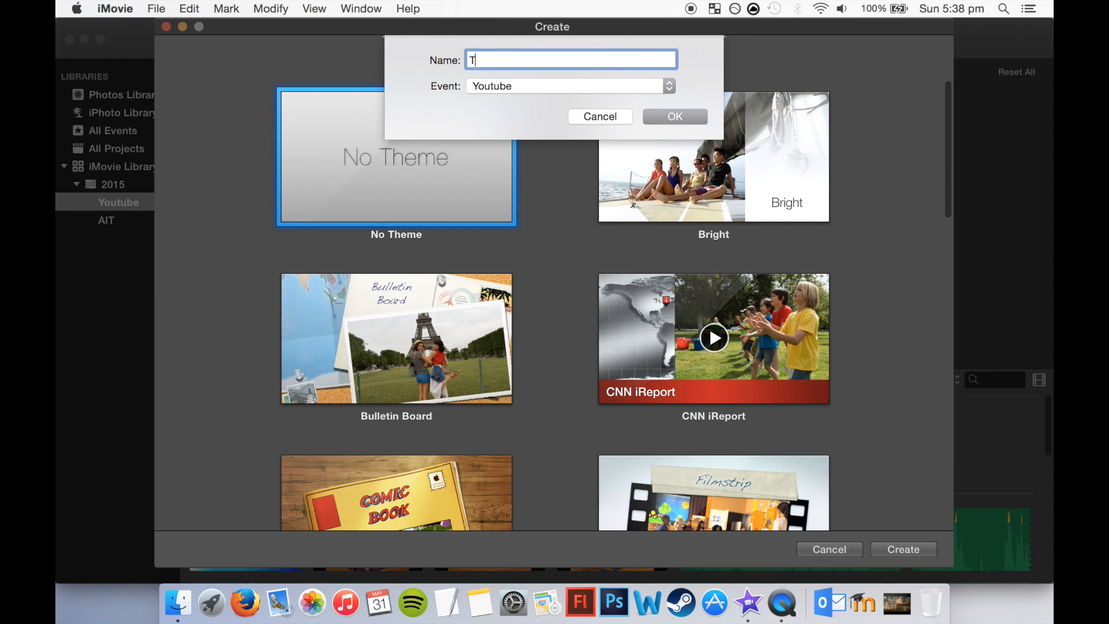
{"action": "type", "text": "ac Stop"}
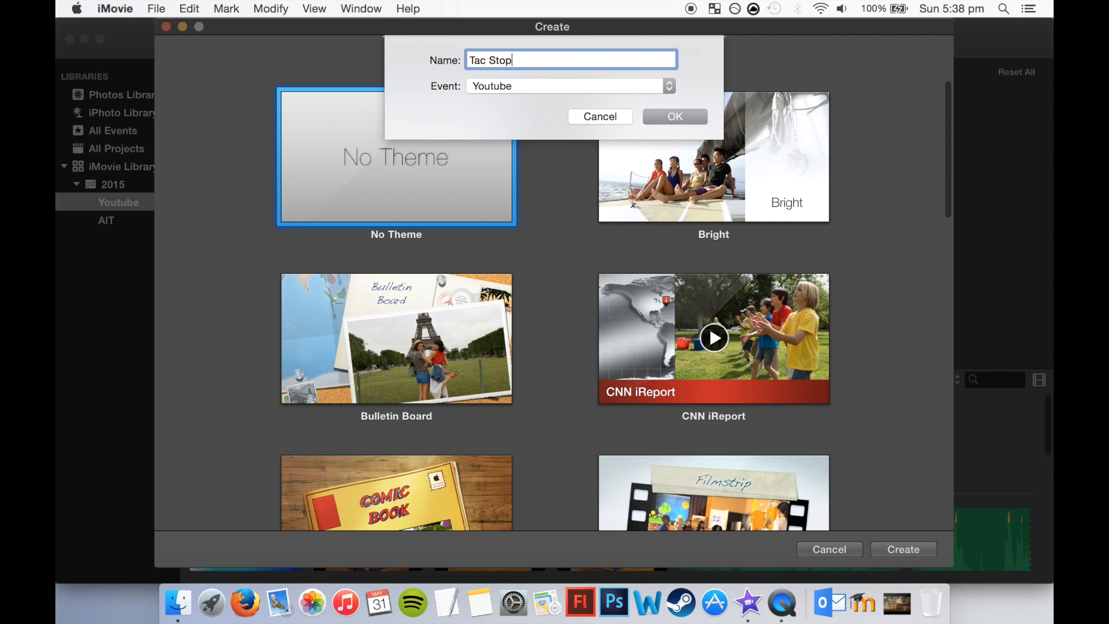
{"action": "type", "text": "motion"}
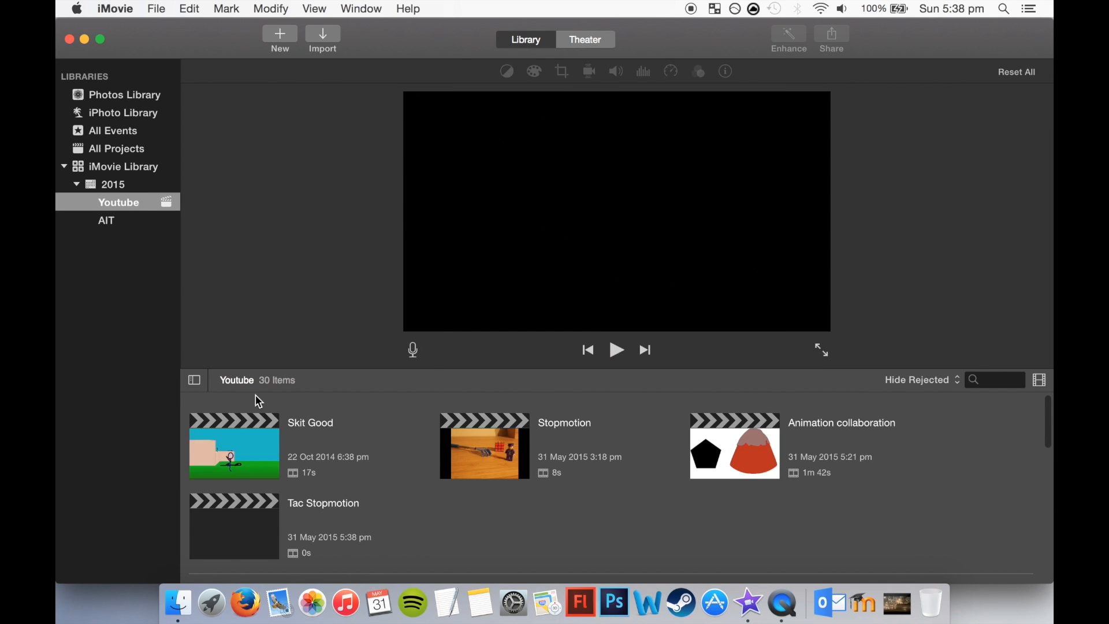
Open the Tac Stopmotion project for editing.
{"action": "double_click", "coordinate": [233, 525]}
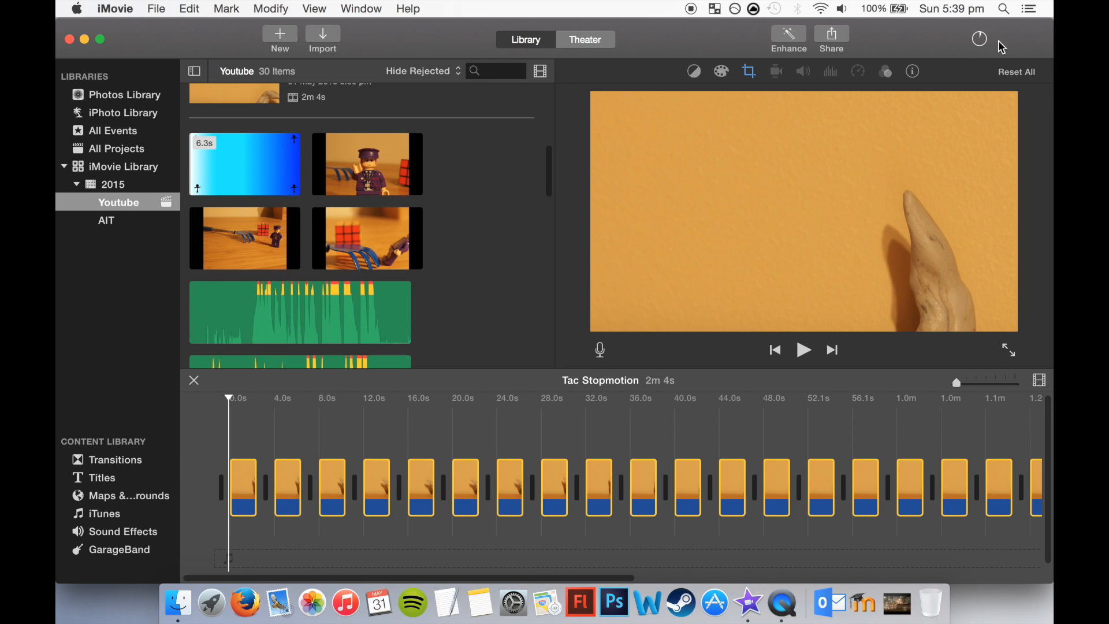
{"action": "mouse_move", "coordinate": [925, 97]}
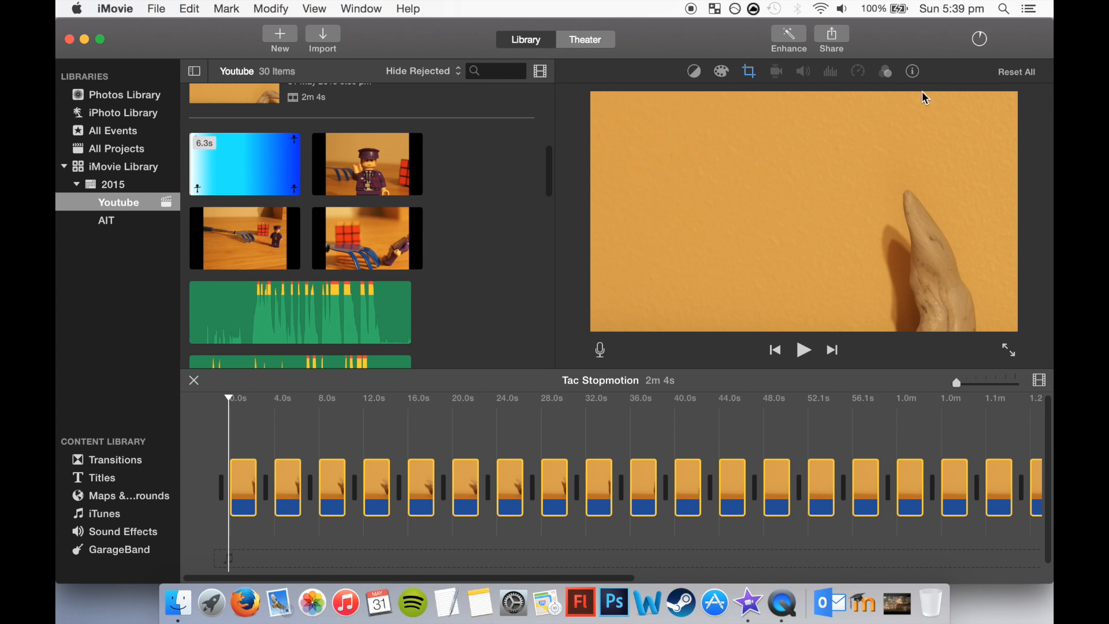
{"action": "mouse_move", "coordinate": [955, 53]}
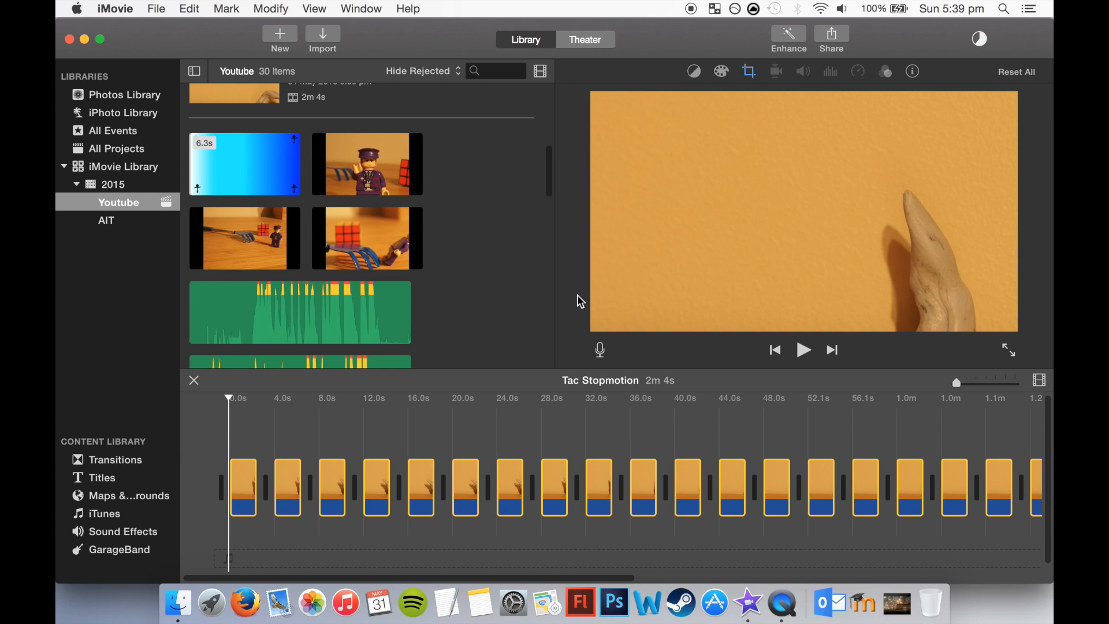
{"action": "mouse_move", "coordinate": [880, 108]}
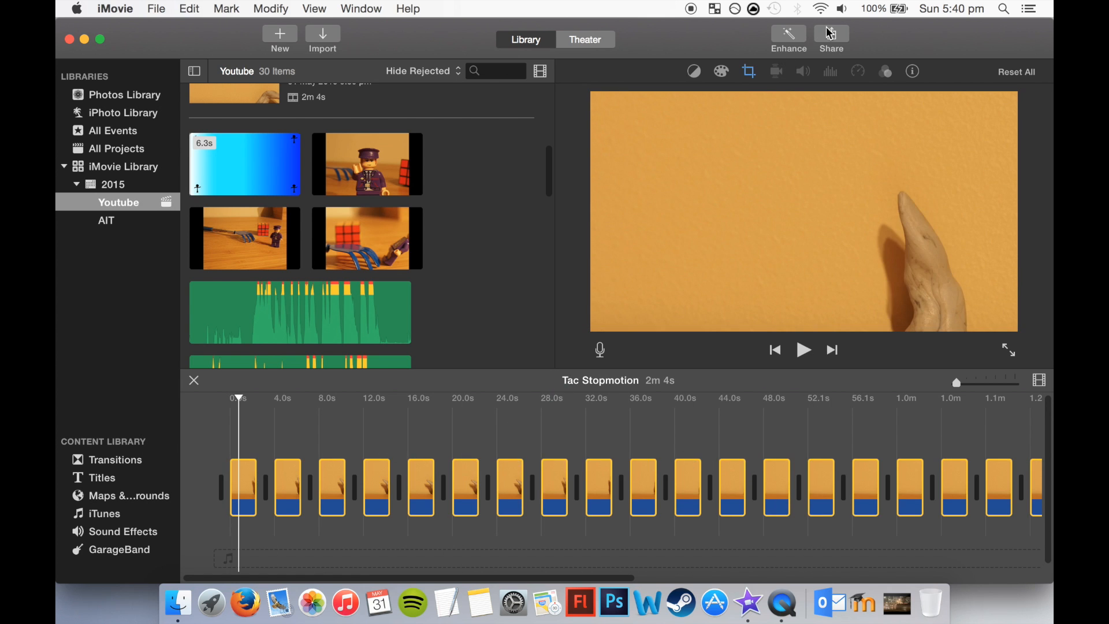
Show the Duration setting for all 31 selected photo clips.
{"action": "left_click", "coordinate": [749, 72]}
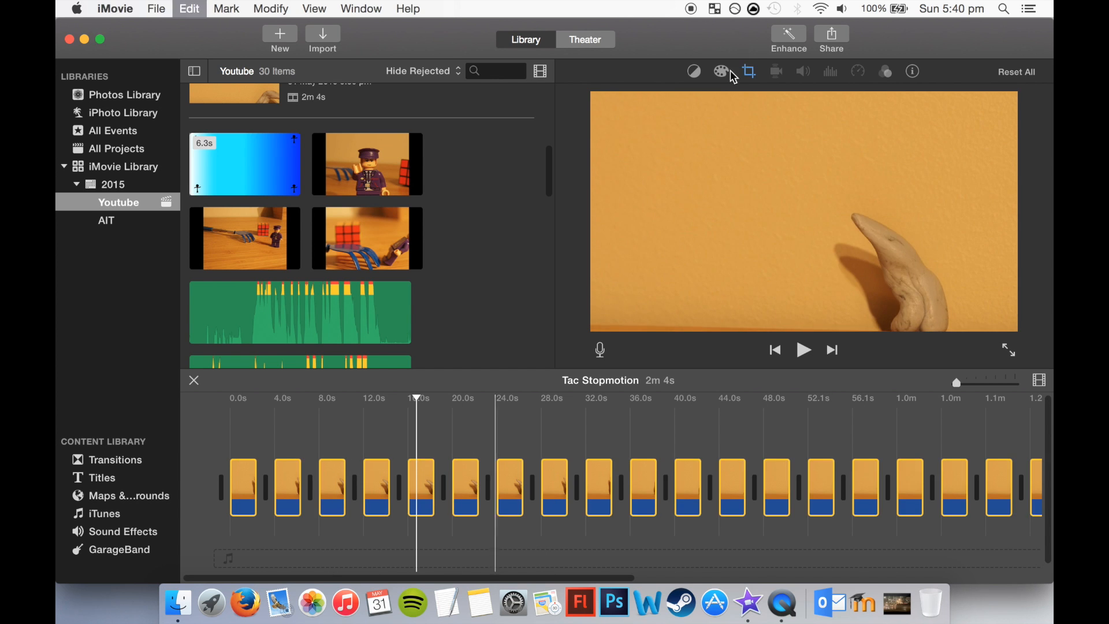
{"action": "left_click", "coordinate": [748, 72]}
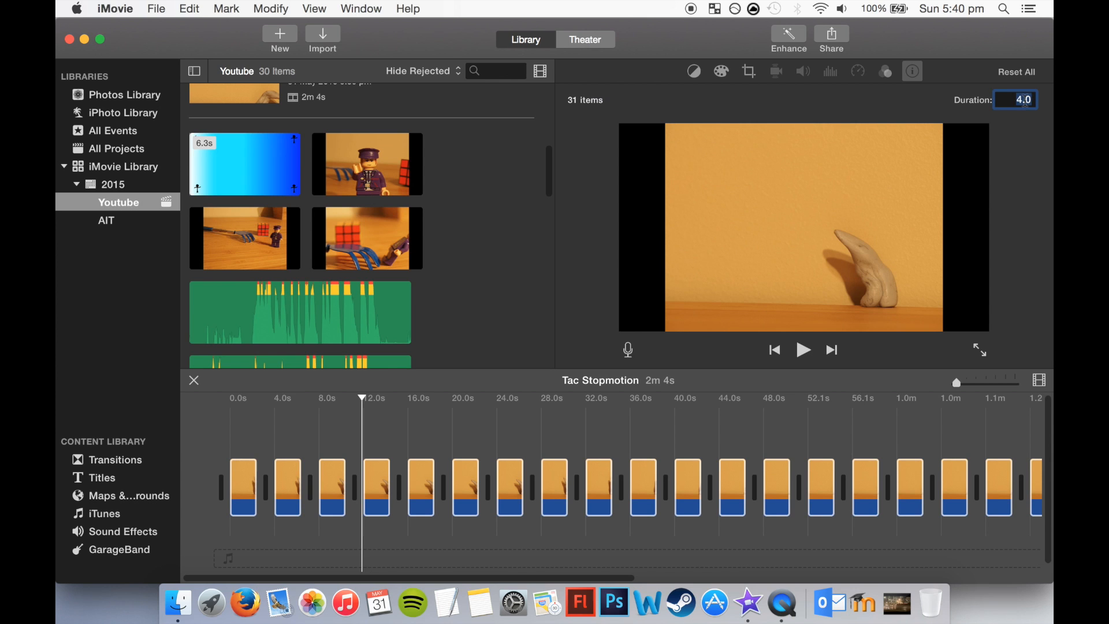
Set every clip's duration to 0.1 s and scrub the timeline to check.
{"action": "type", "text": "0.1"}
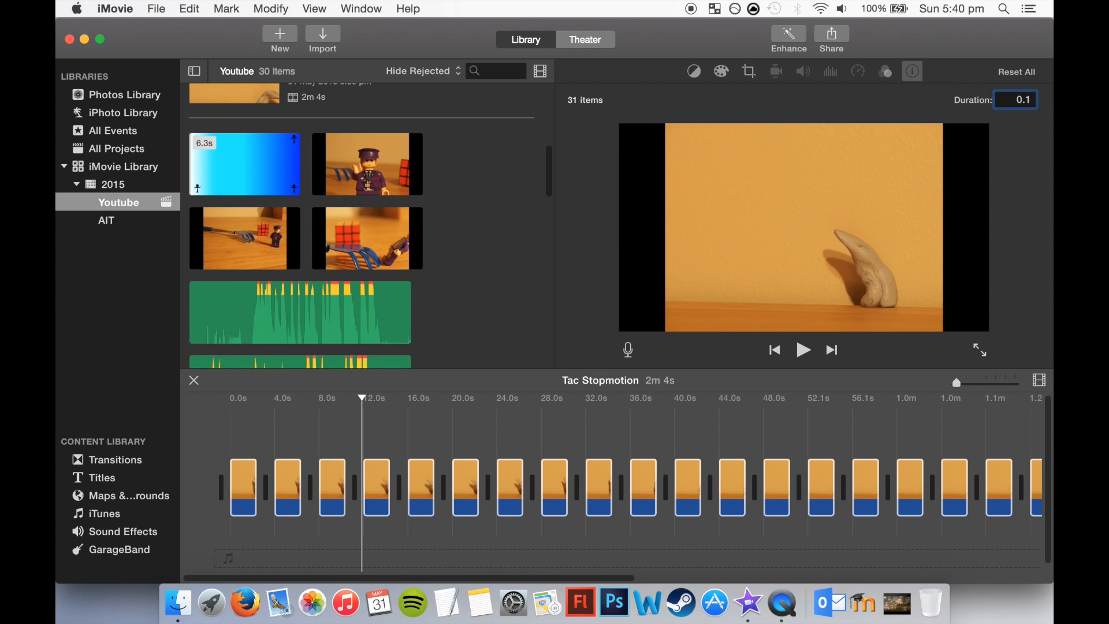
{"action": "left_click", "coordinate": [423, 494]}
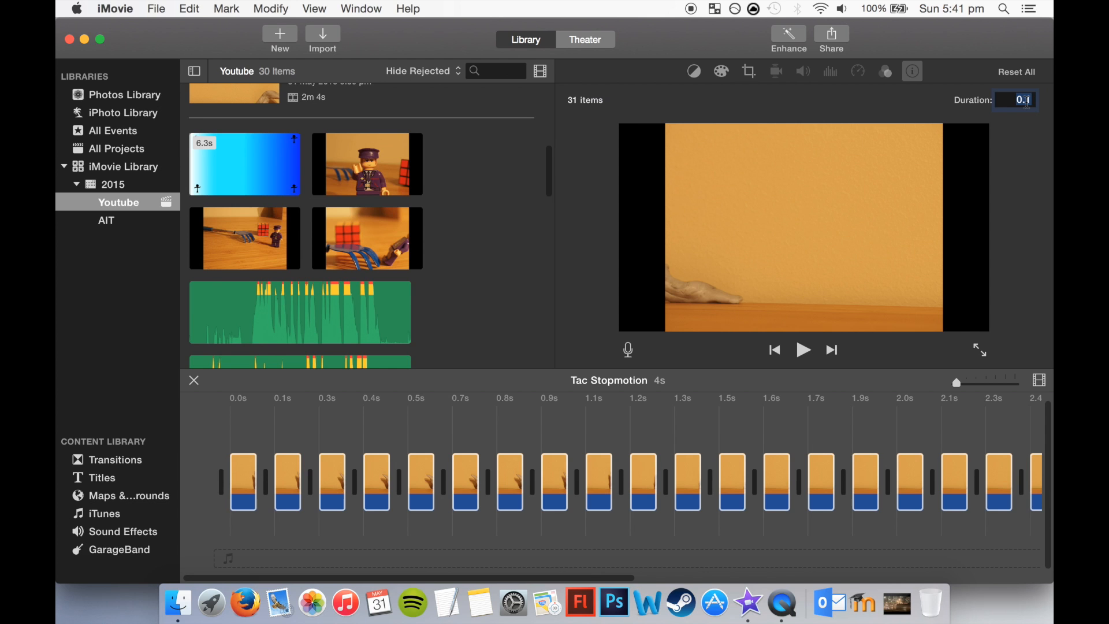
{"action": "left_click", "coordinate": [599, 492]}
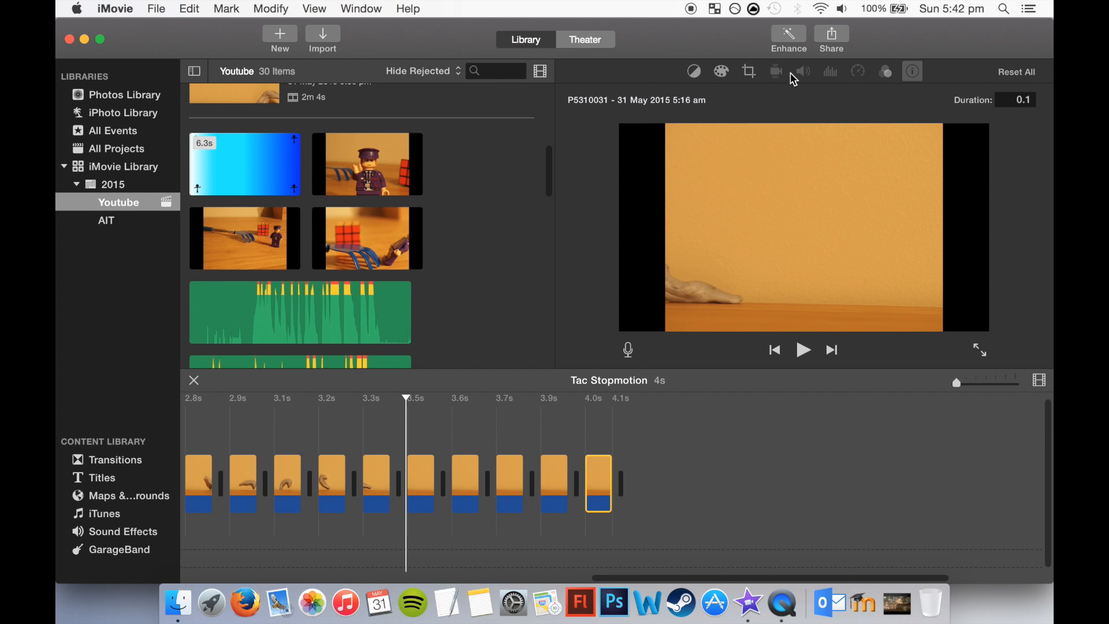
{"action": "mouse_move", "coordinate": [775, 72]}
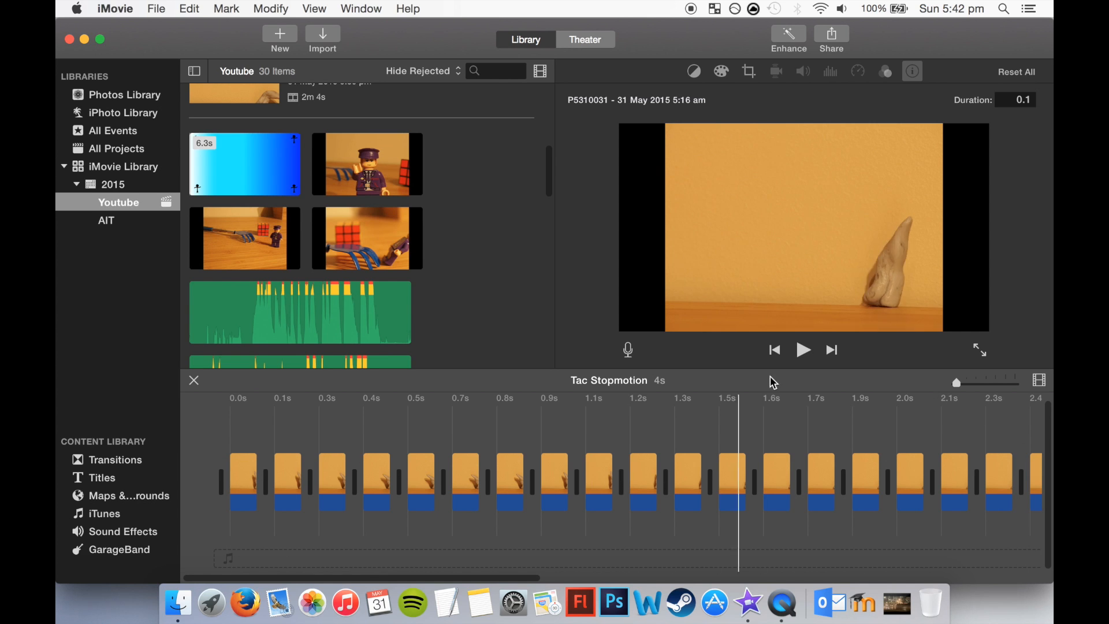
Start a Share > File export at 1920 x 1080 with High quality.
{"action": "left_click", "coordinate": [831, 33]}
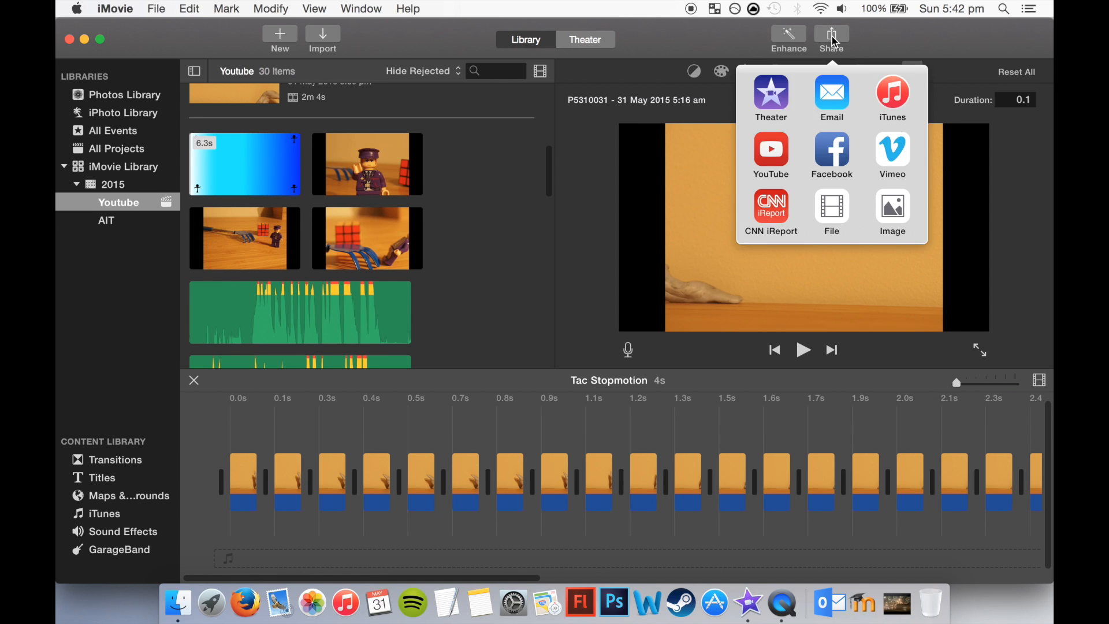
{"action": "left_click", "coordinate": [831, 207]}
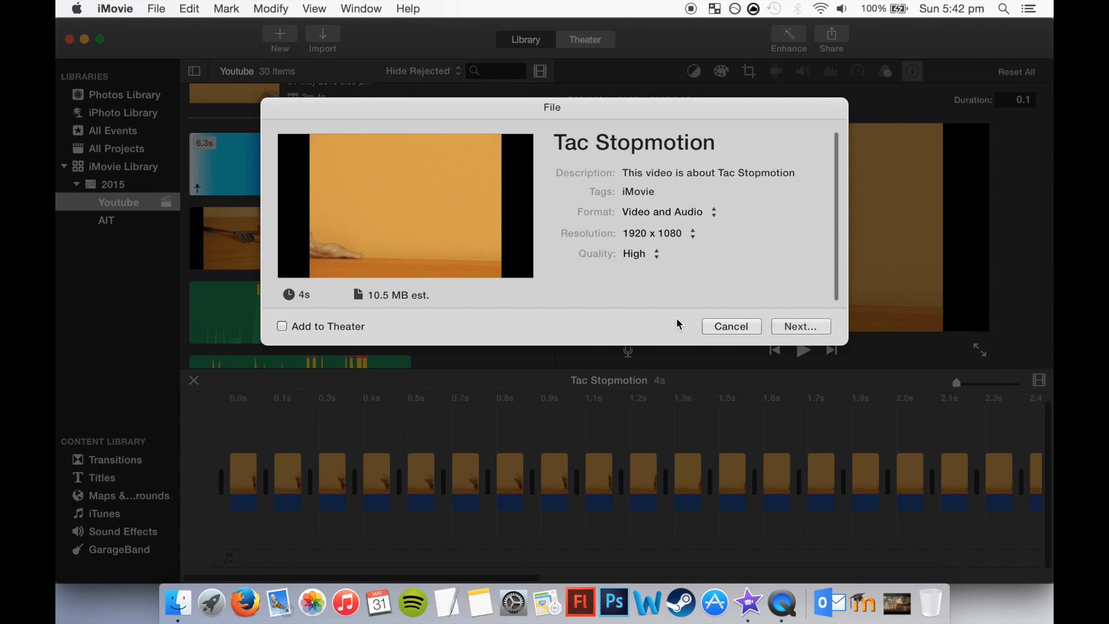
{"action": "mouse_move", "coordinate": [660, 206]}
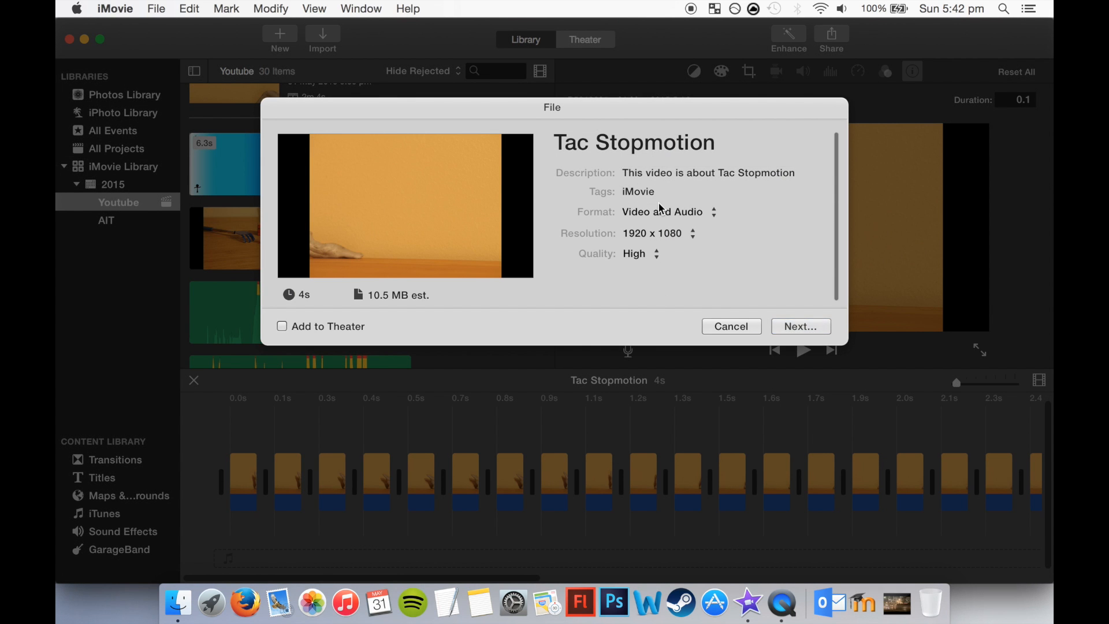
{"action": "left_click", "coordinate": [655, 252]}
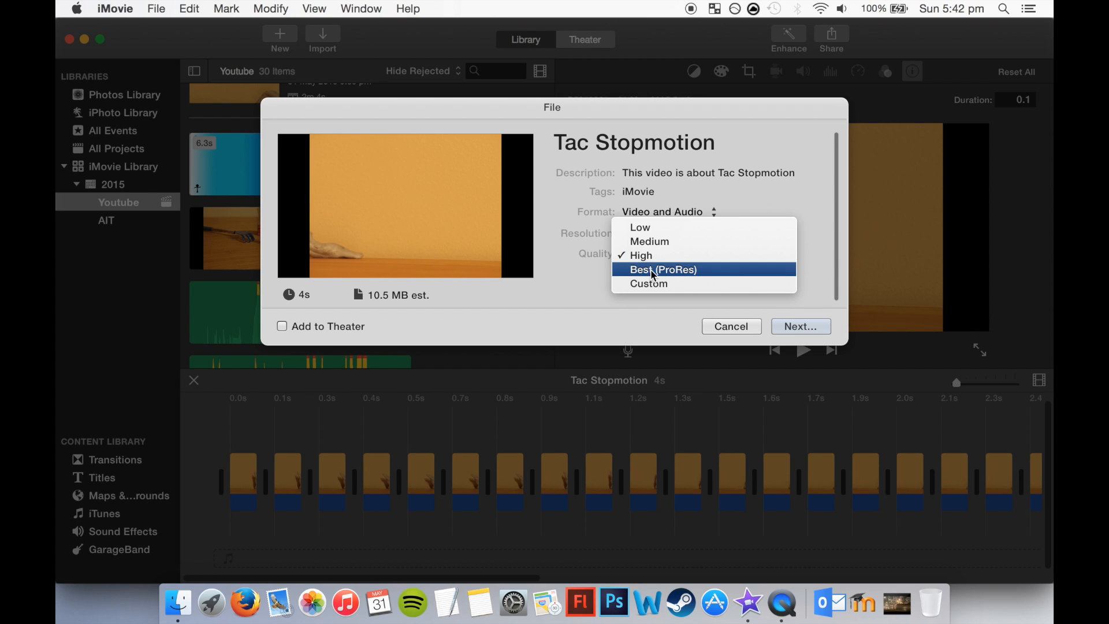
{"action": "left_click", "coordinate": [663, 269]}
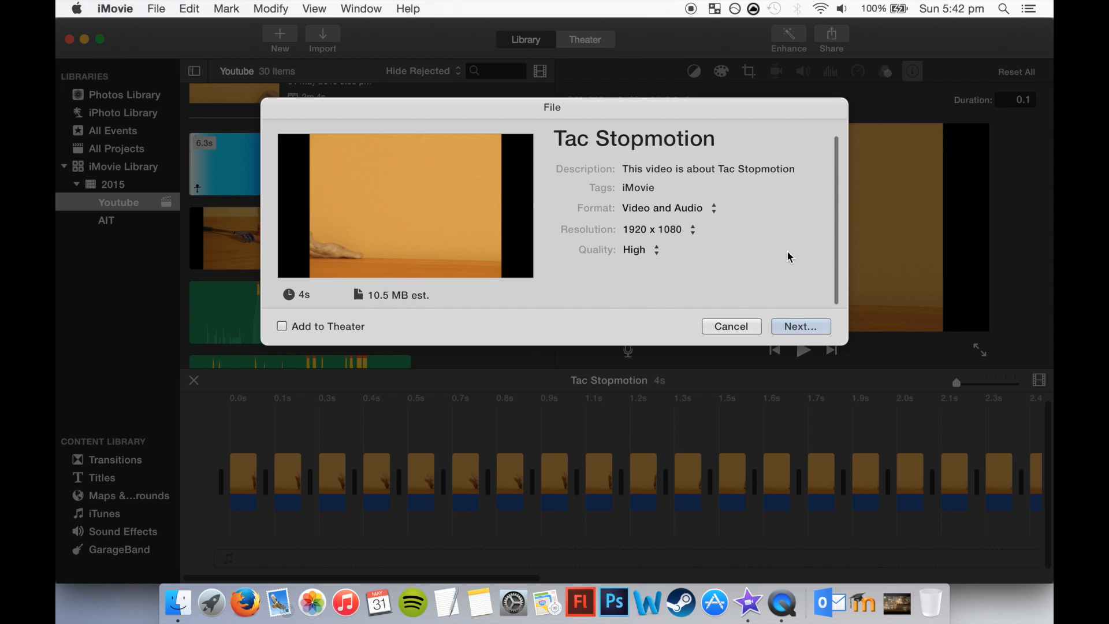
Save the export as Tac Stopmotion.mp4 on the Desktop.
{"action": "left_click", "coordinate": [800, 326]}
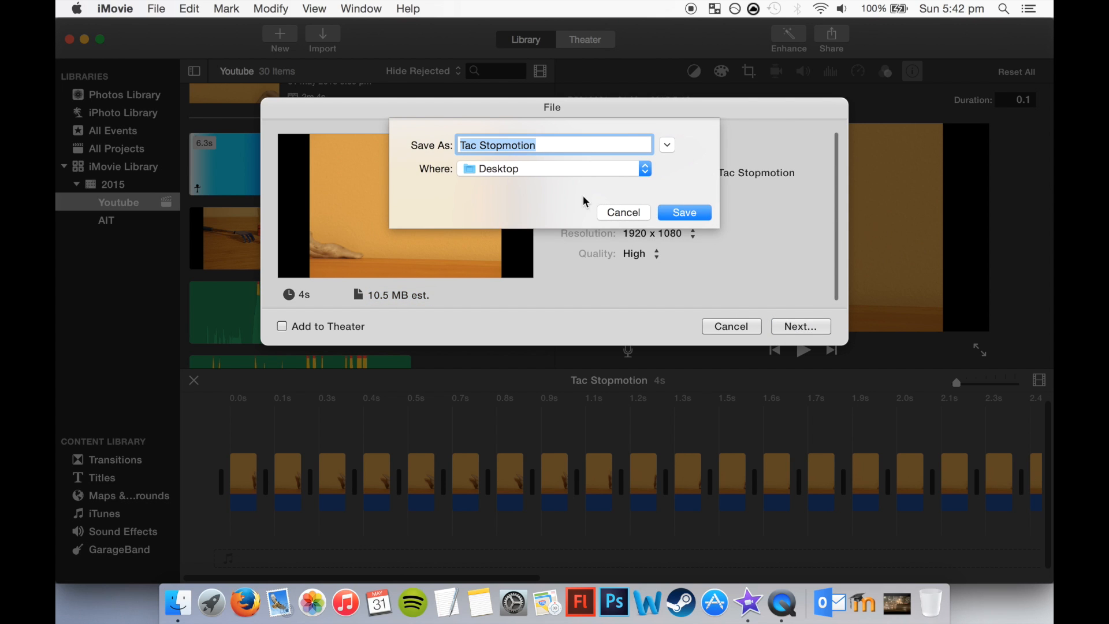
{"action": "left_click", "coordinate": [566, 146]}
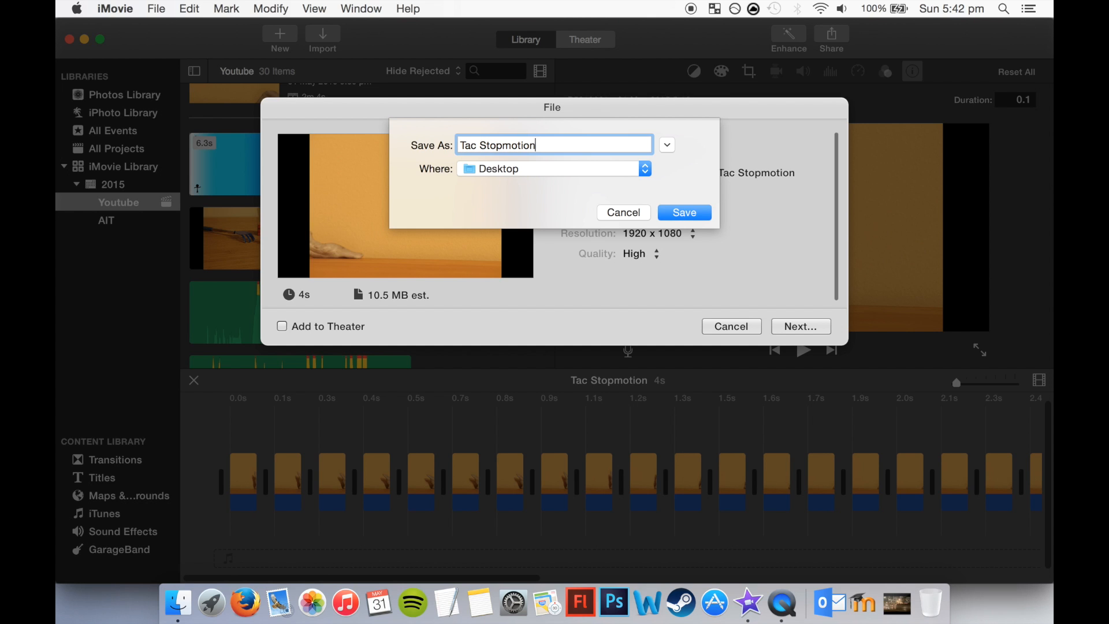
{"action": "left_click", "coordinate": [684, 212]}
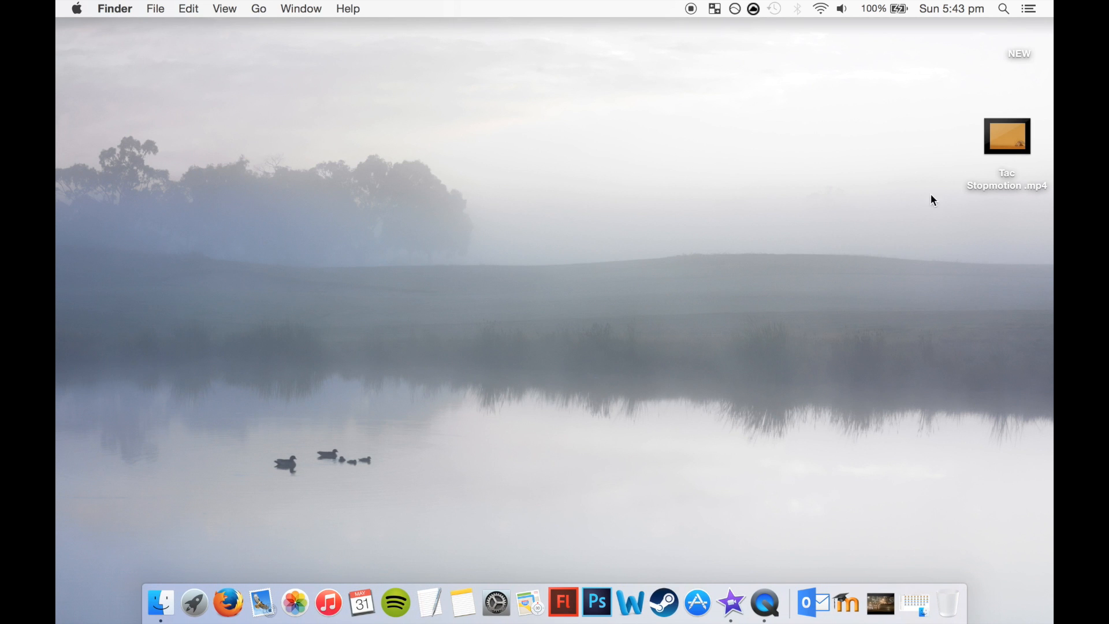
Move Tac Stopmotion.mp4 to the desktop centre and play it.
{"action": "left_click_drag", "start_coordinate": [1006, 137], "coordinate": [617, 223]}
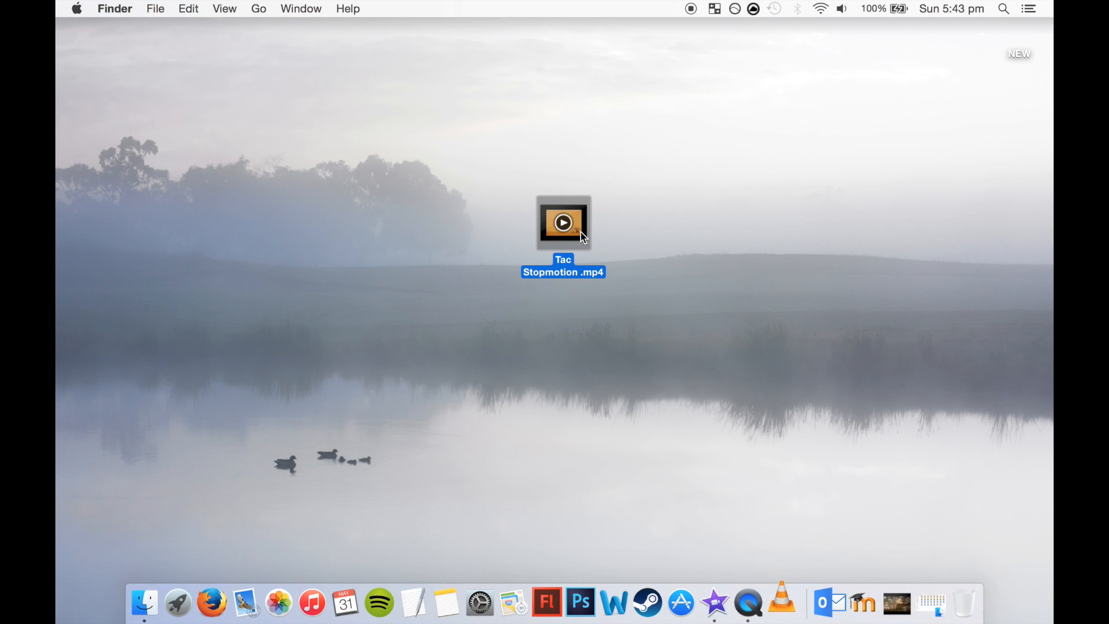
{"action": "double_click", "coordinate": [563, 223]}
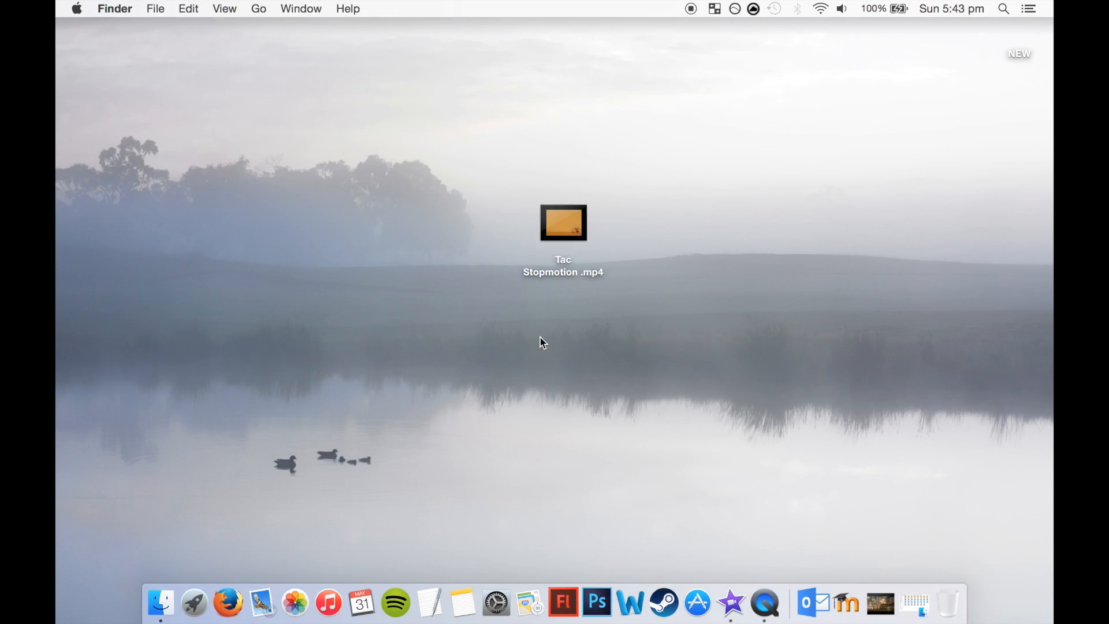
{"action": "mouse_move", "coordinate": [594, 609]}
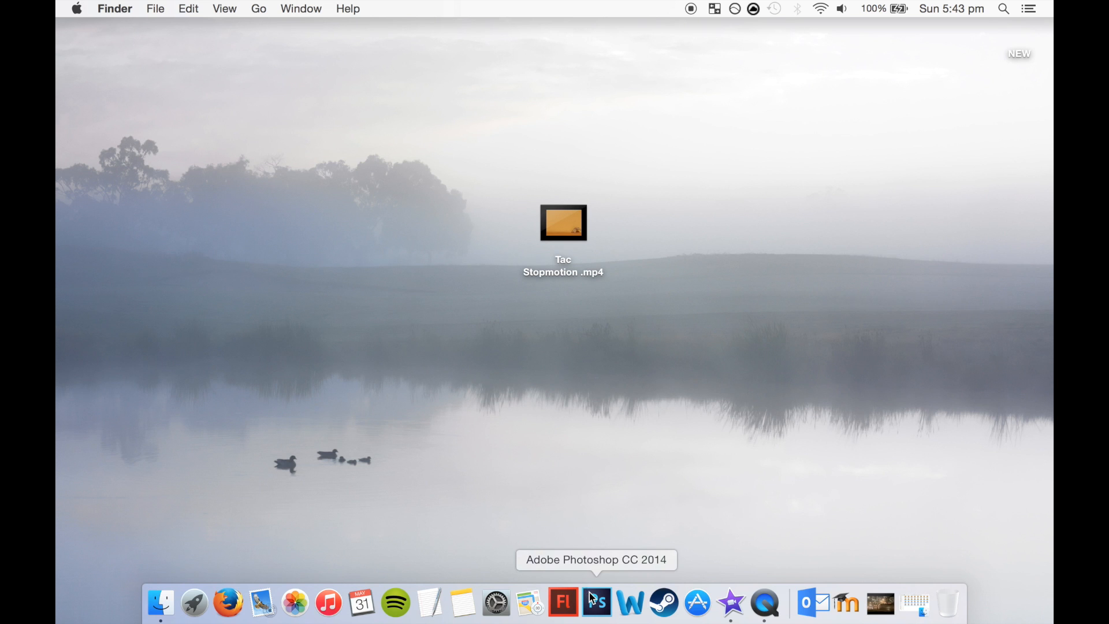
{"action": "mouse_move", "coordinate": [312, 316]}
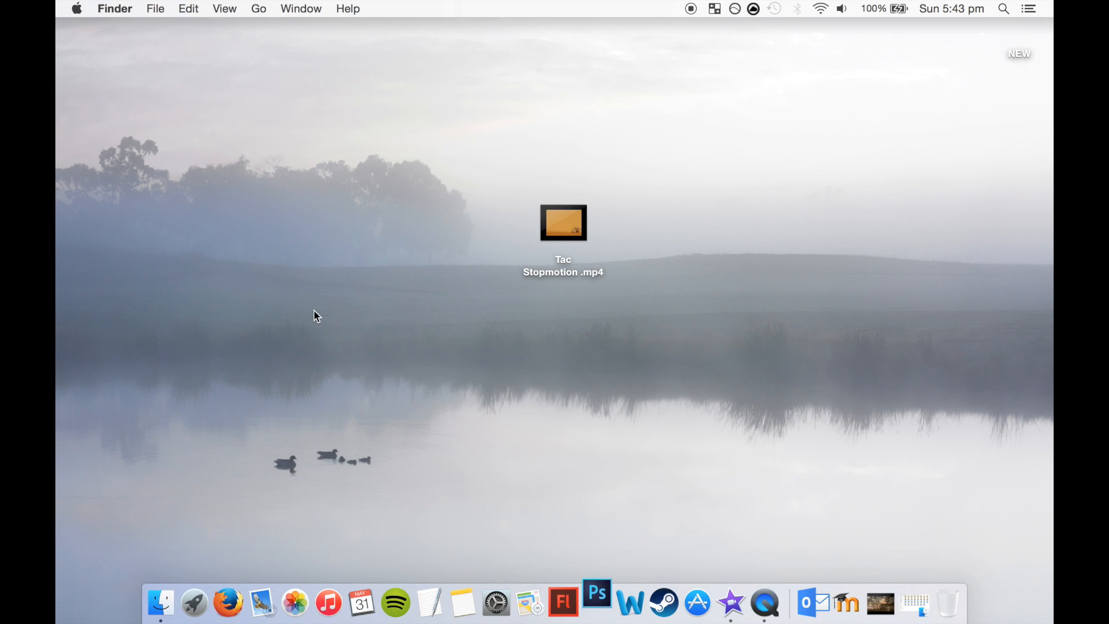
Launch Photoshop and open the photo P5310001.jpg.
{"action": "left_click", "coordinate": [600, 607]}
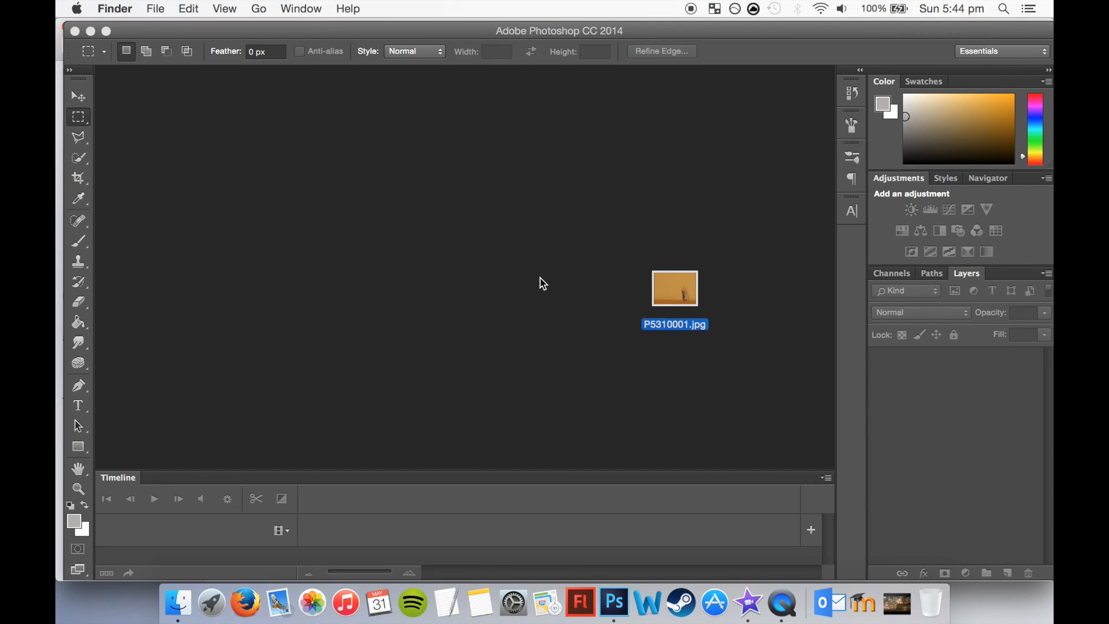
{"action": "double_click", "coordinate": [674, 289]}
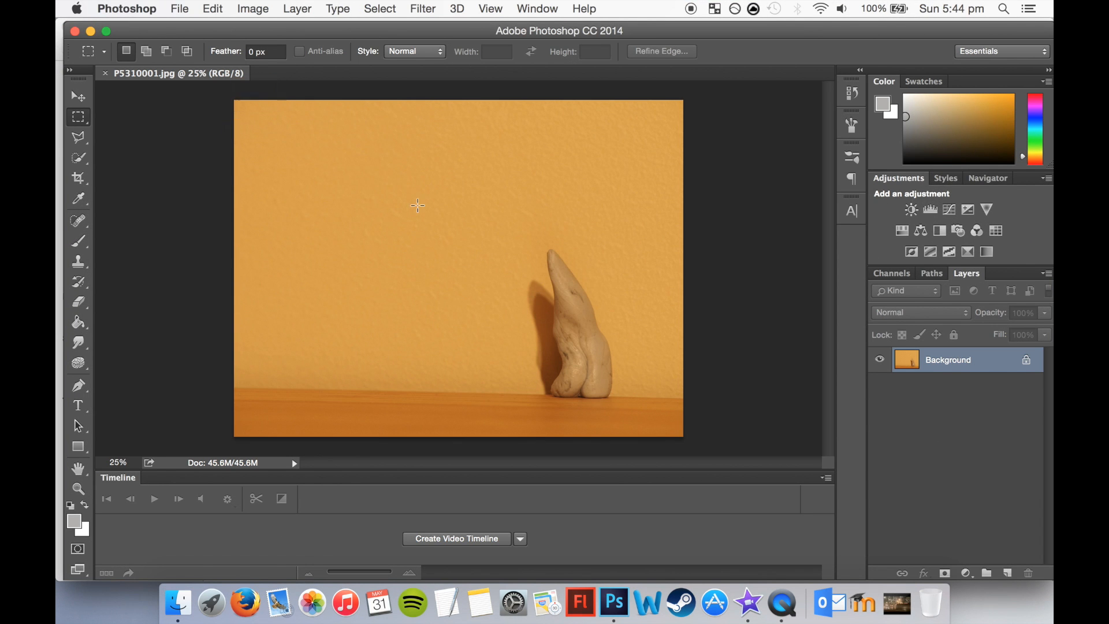
{"action": "left_click", "coordinate": [180, 9]}
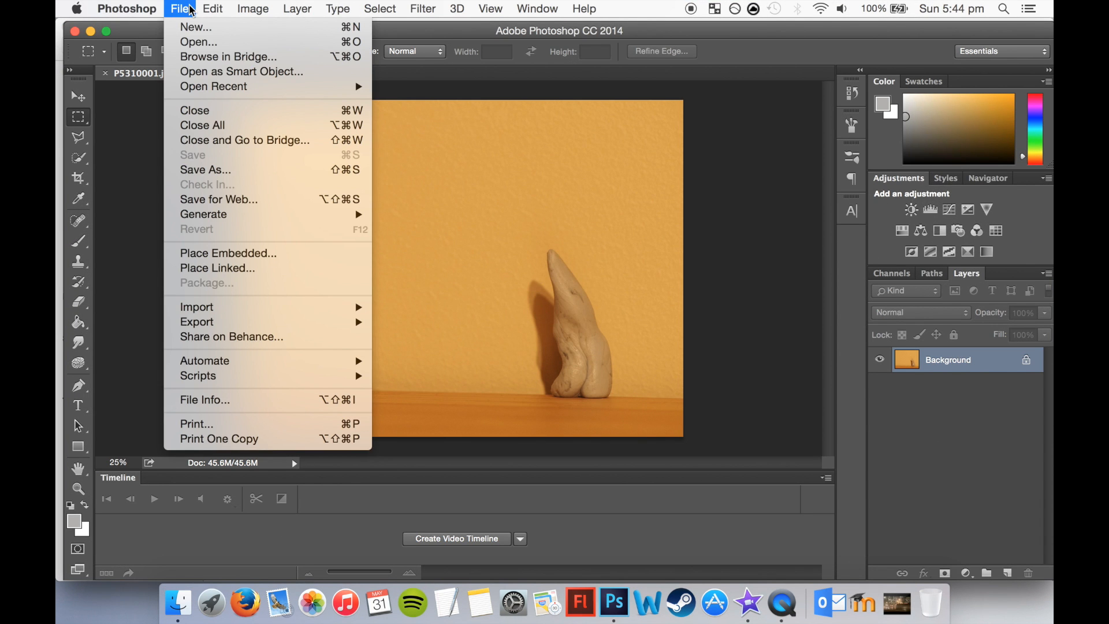
{"action": "mouse_move", "coordinate": [197, 27]}
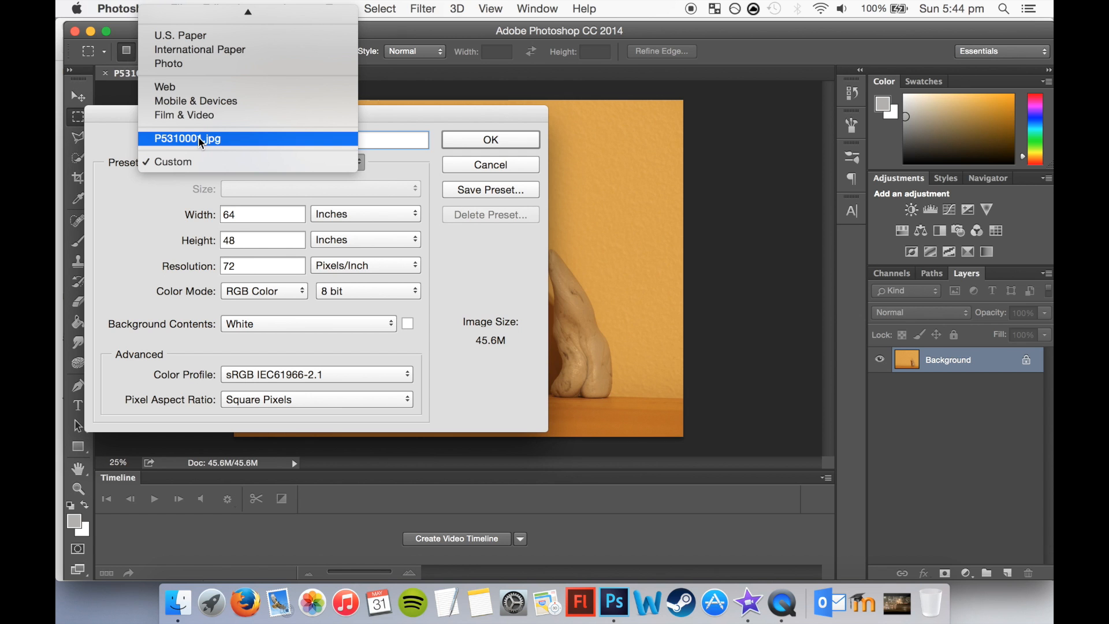
Create a new blank white document Untitled-1, 64 × 48 in at 72 ppi.
{"action": "left_click", "coordinate": [197, 139]}
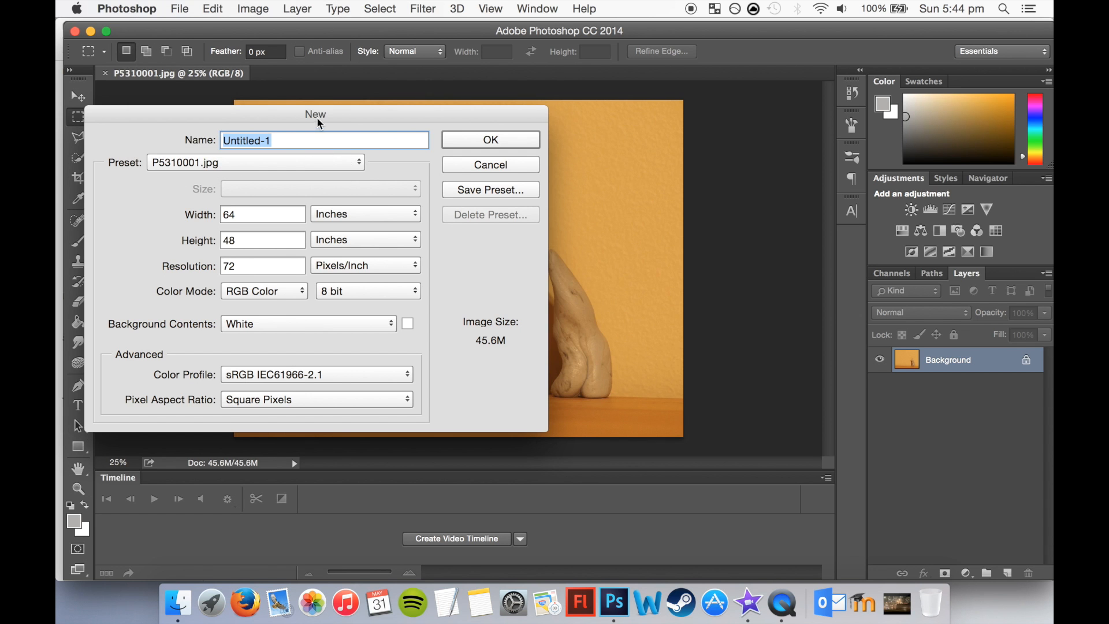
{"action": "left_click", "coordinate": [489, 140]}
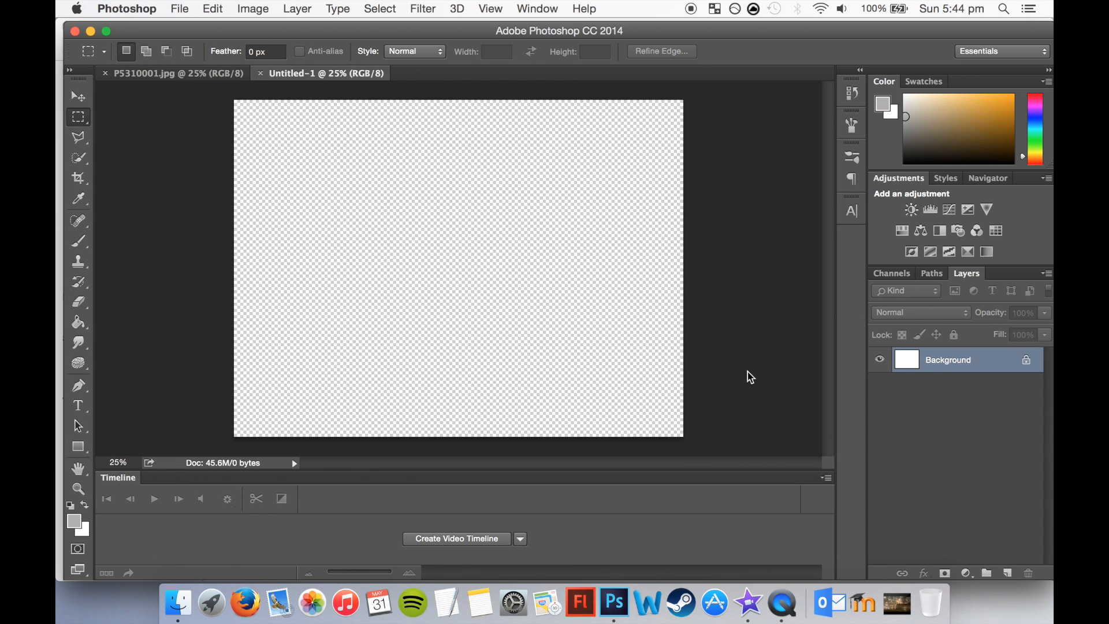
{"action": "left_click", "coordinate": [163, 74]}
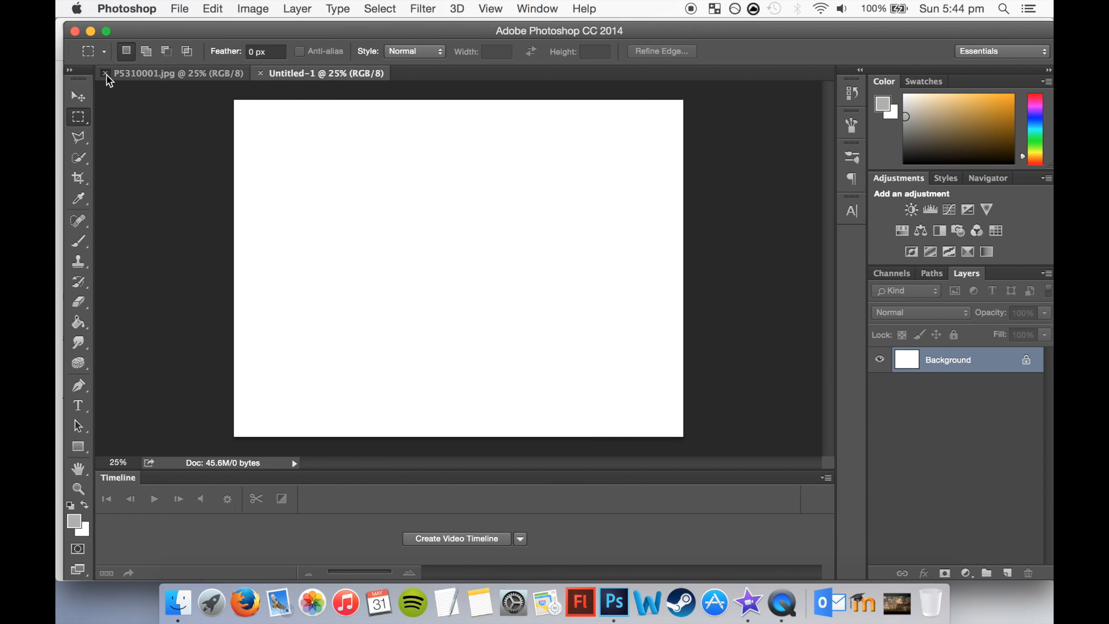
Close P5310001.jpg and show the Timeline panel under Untitled-1.
{"action": "left_click", "coordinate": [536, 8]}
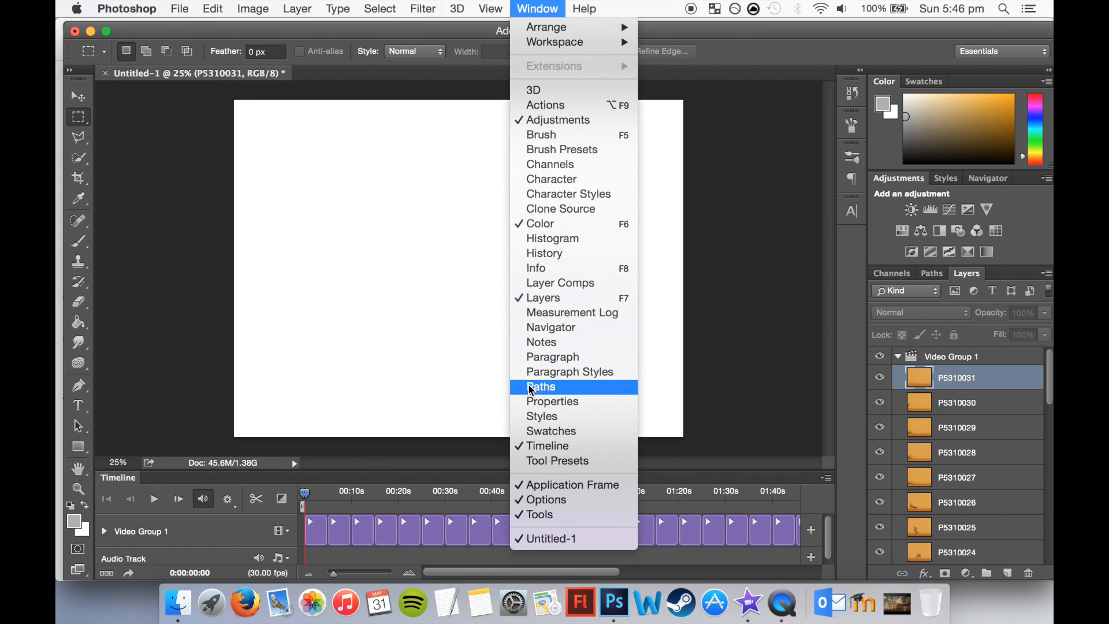
{"action": "mouse_move", "coordinate": [581, 272]}
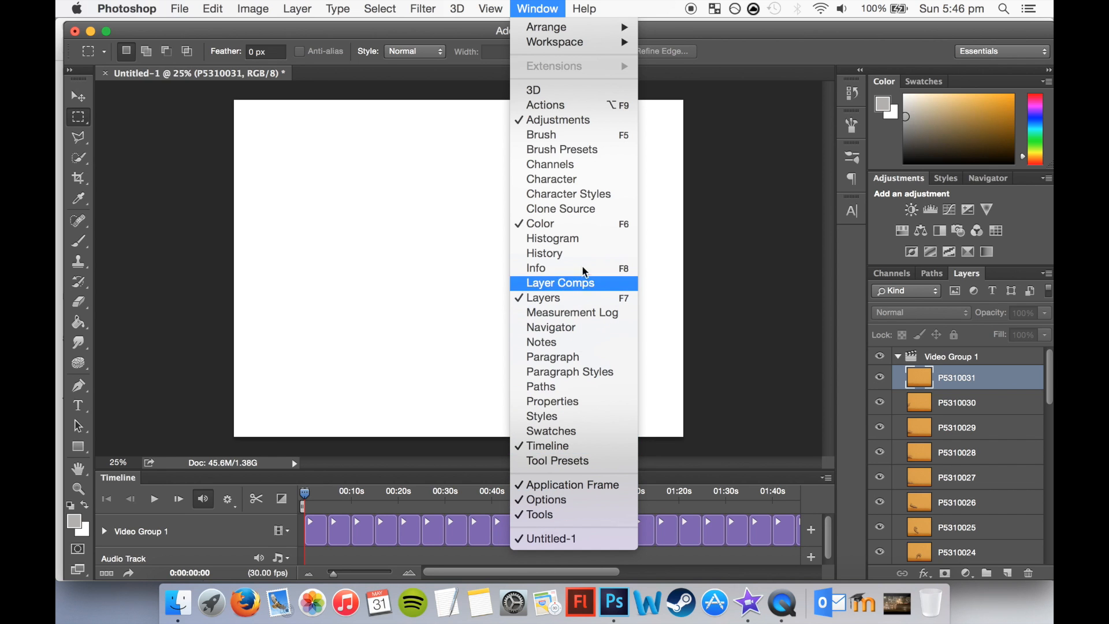
{"action": "mouse_move", "coordinate": [552, 446]}
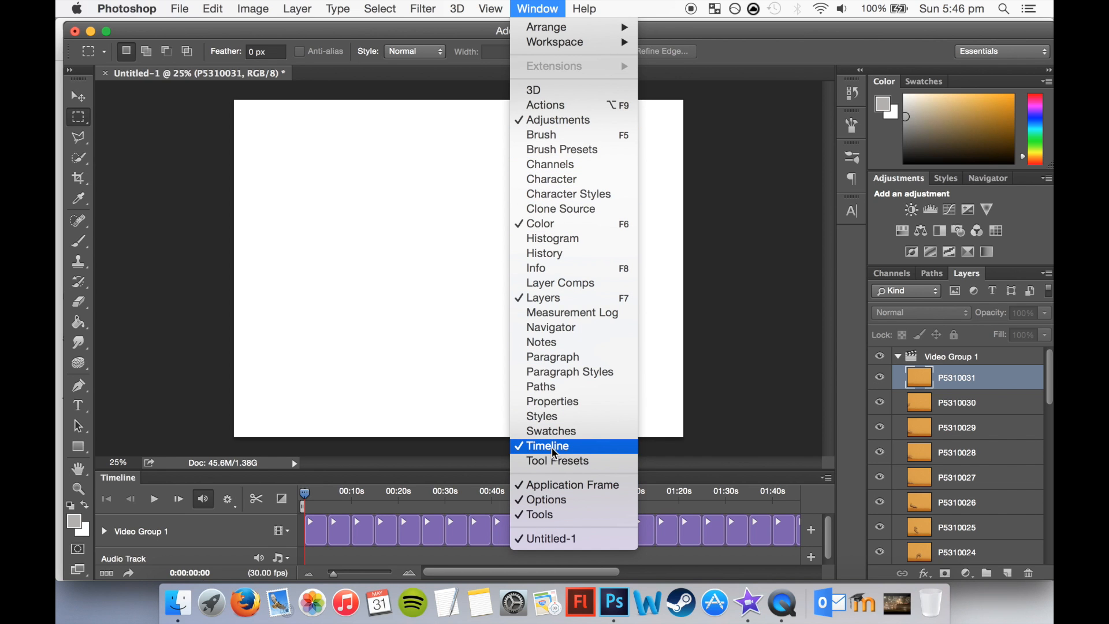
{"action": "left_click", "coordinate": [550, 446]}
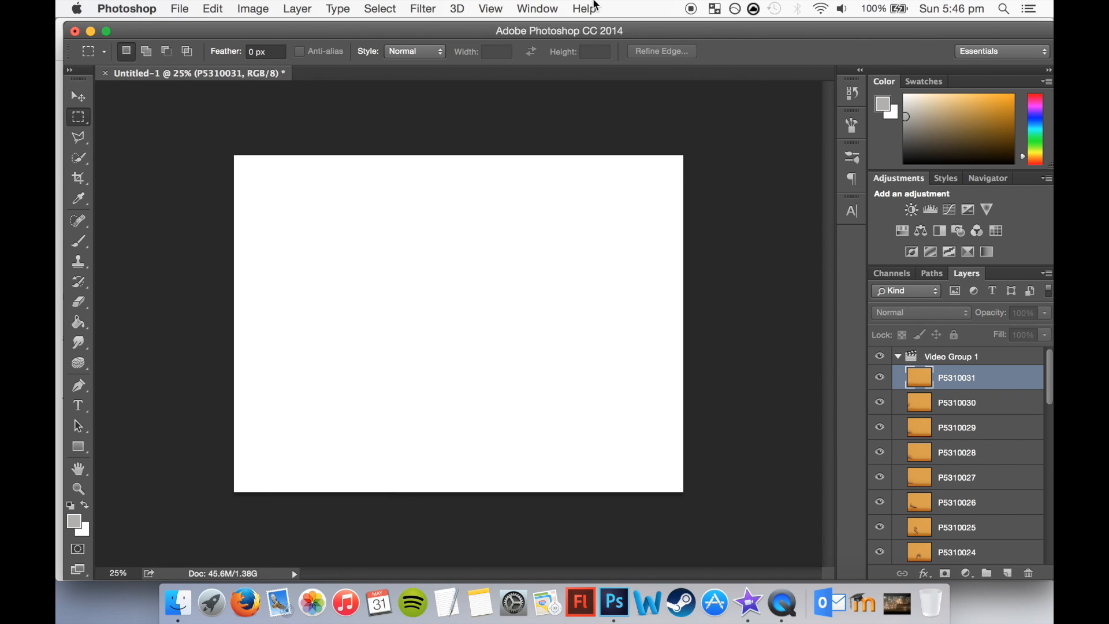
{"action": "left_click", "coordinate": [536, 8]}
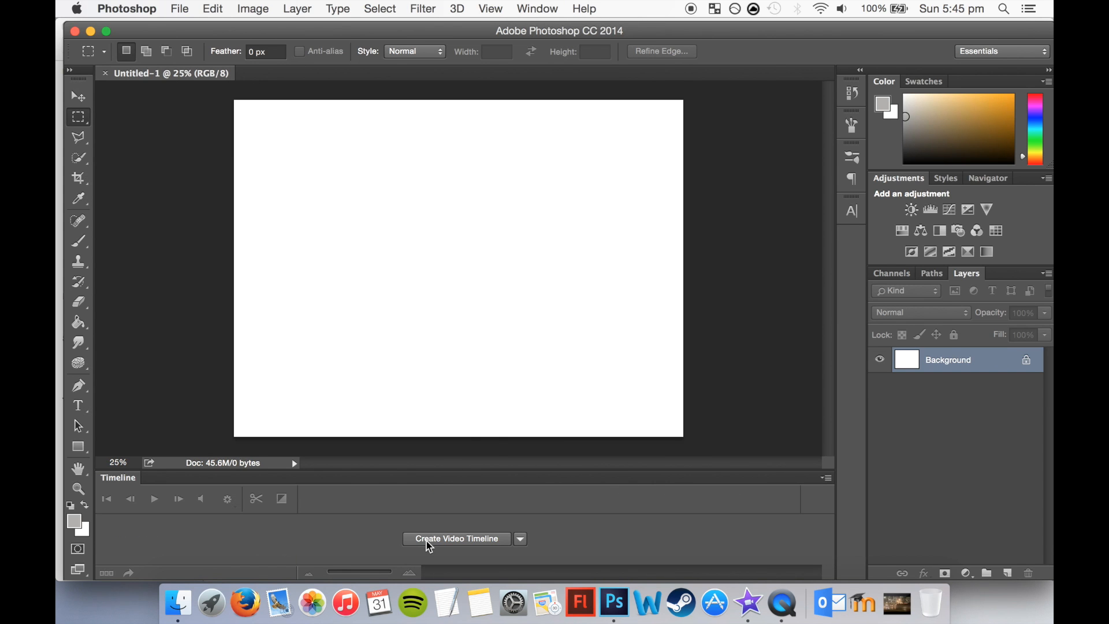
Add a video timeline and load the Tac photos as clips in Video Group 1.
{"action": "left_click", "coordinate": [455, 538]}
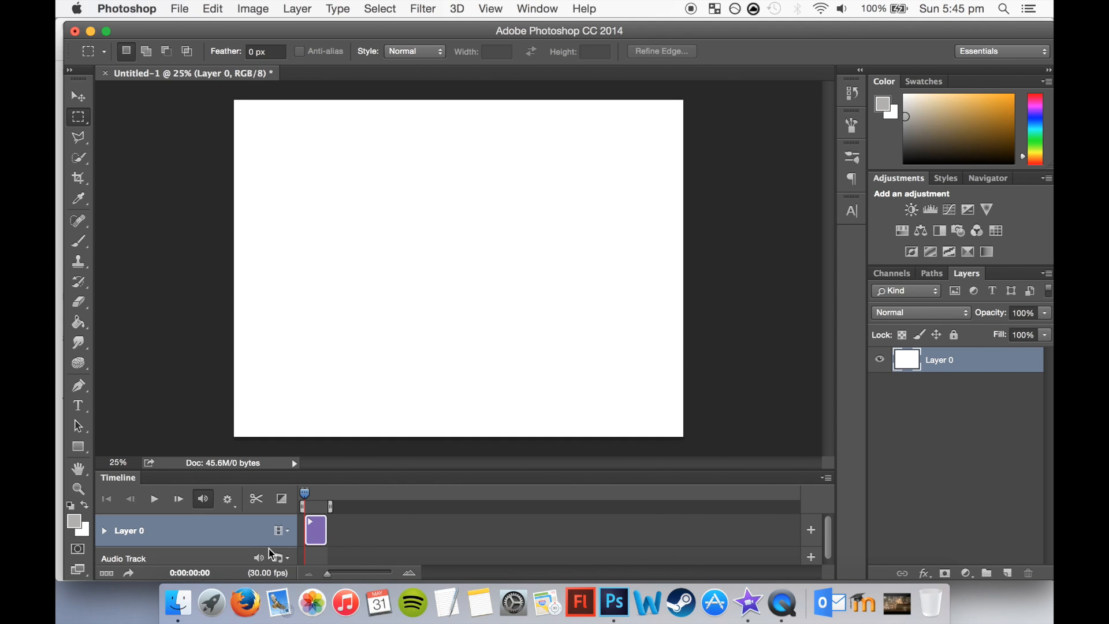
{"action": "left_click", "coordinate": [280, 531]}
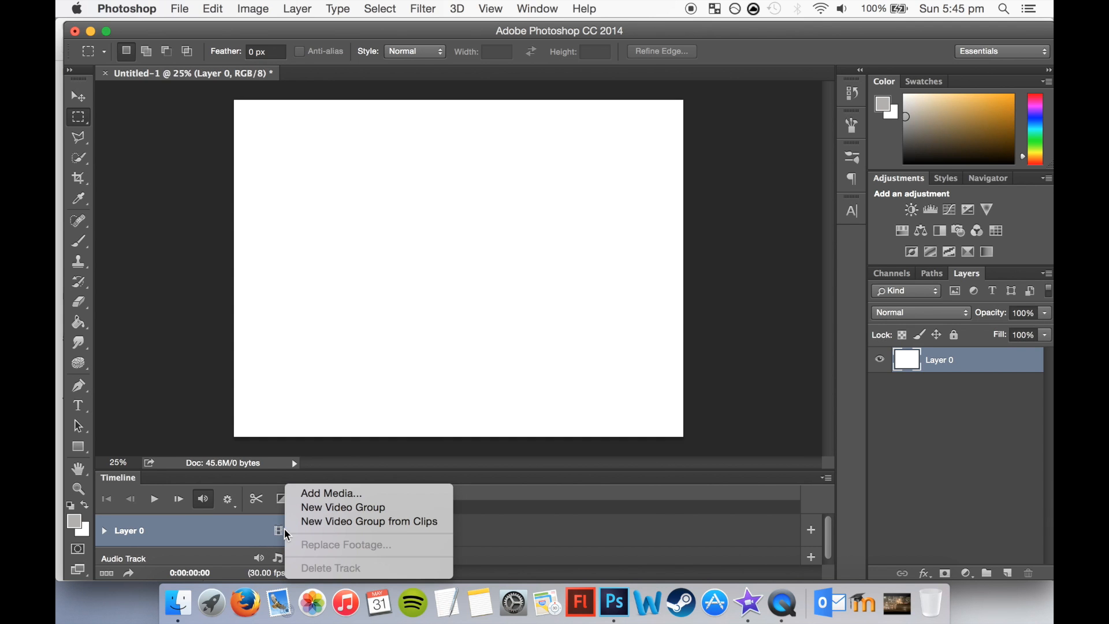
{"action": "mouse_move", "coordinate": [315, 507]}
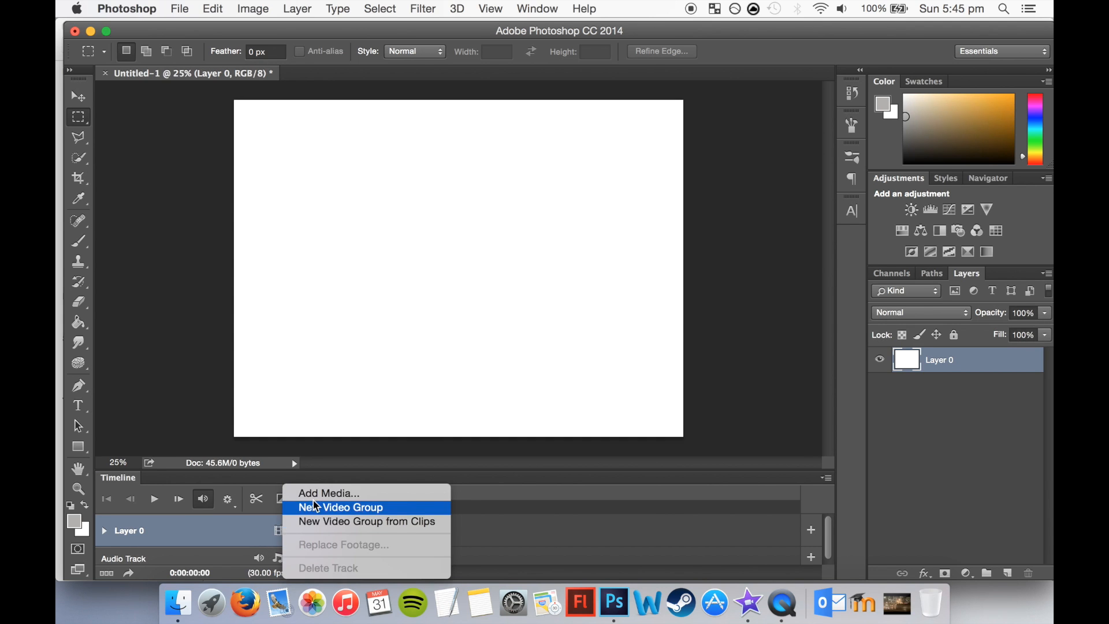
{"action": "left_click", "coordinate": [328, 493]}
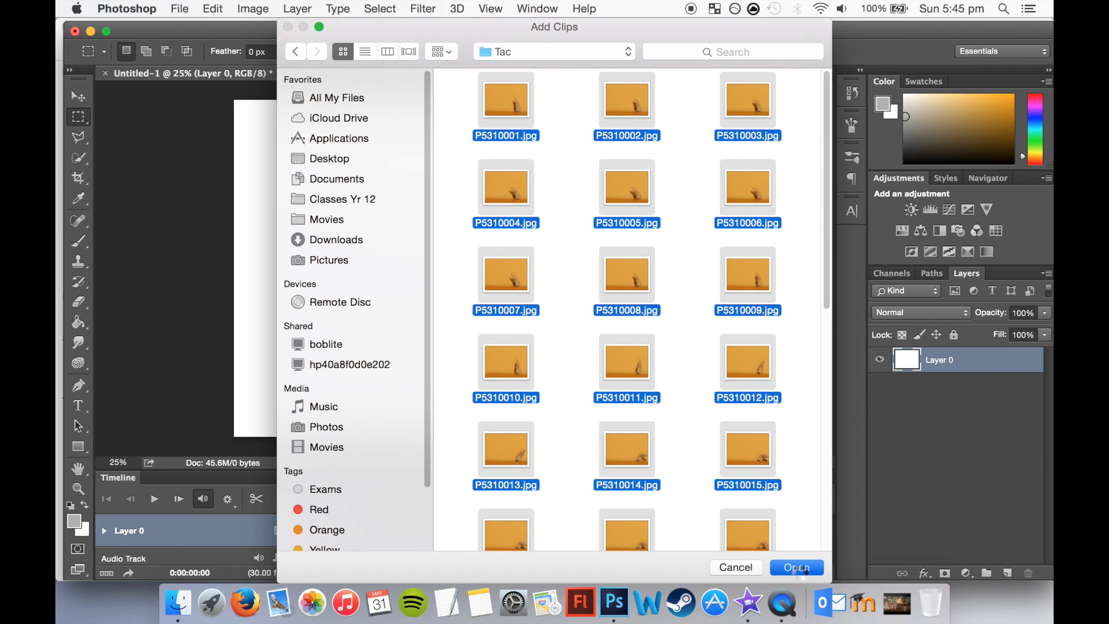
{"action": "left_click", "coordinate": [796, 568]}
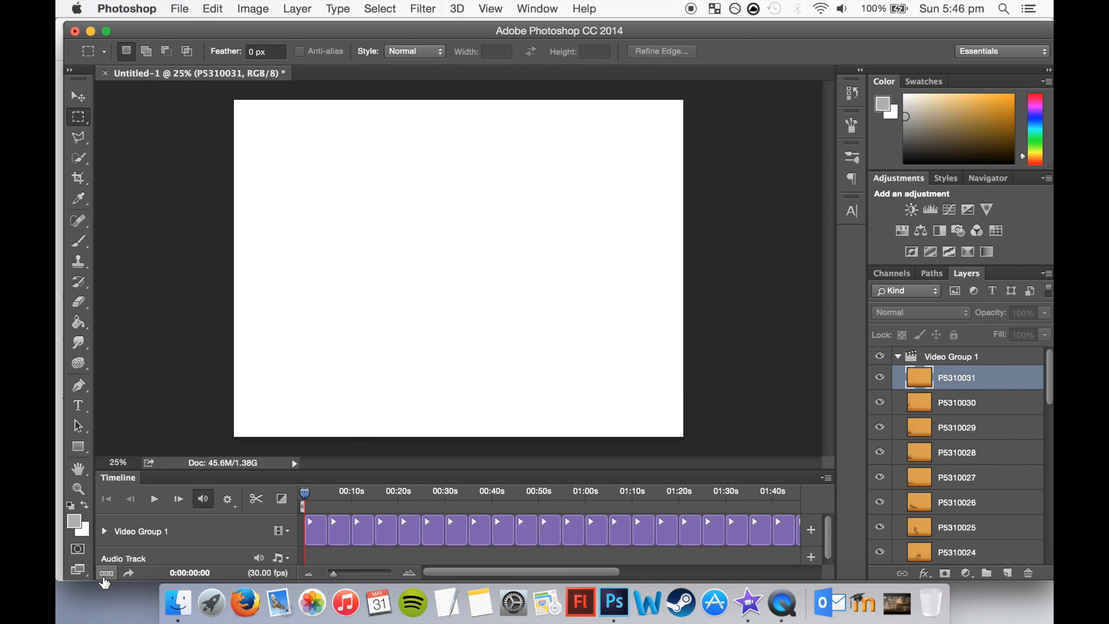
{"action": "mouse_move", "coordinate": [106, 575]}
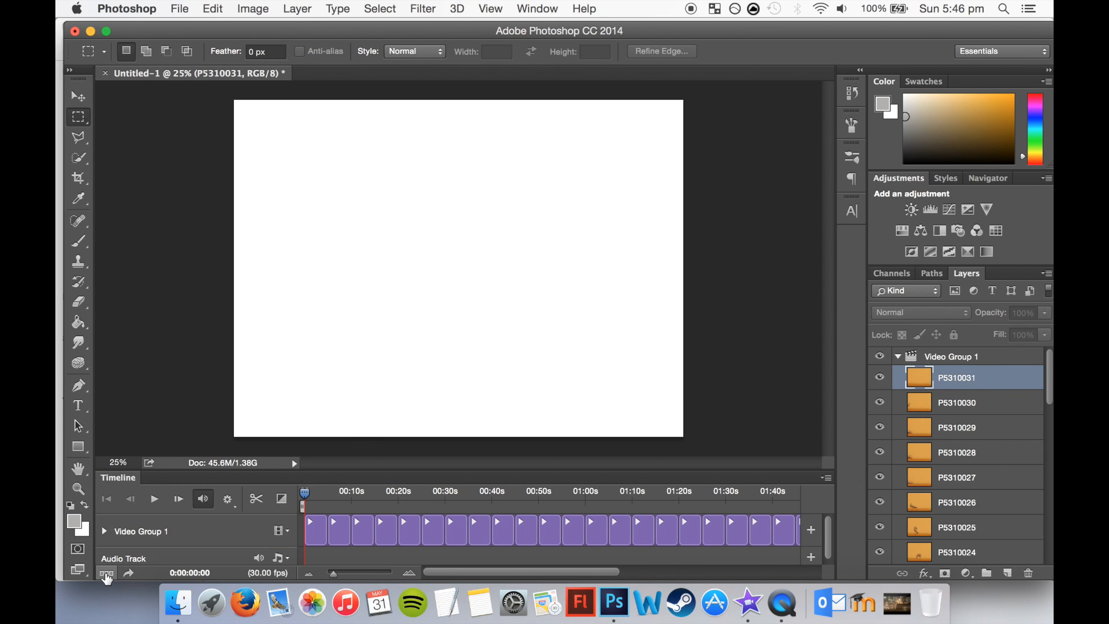
{"action": "mouse_move", "coordinate": [180, 548]}
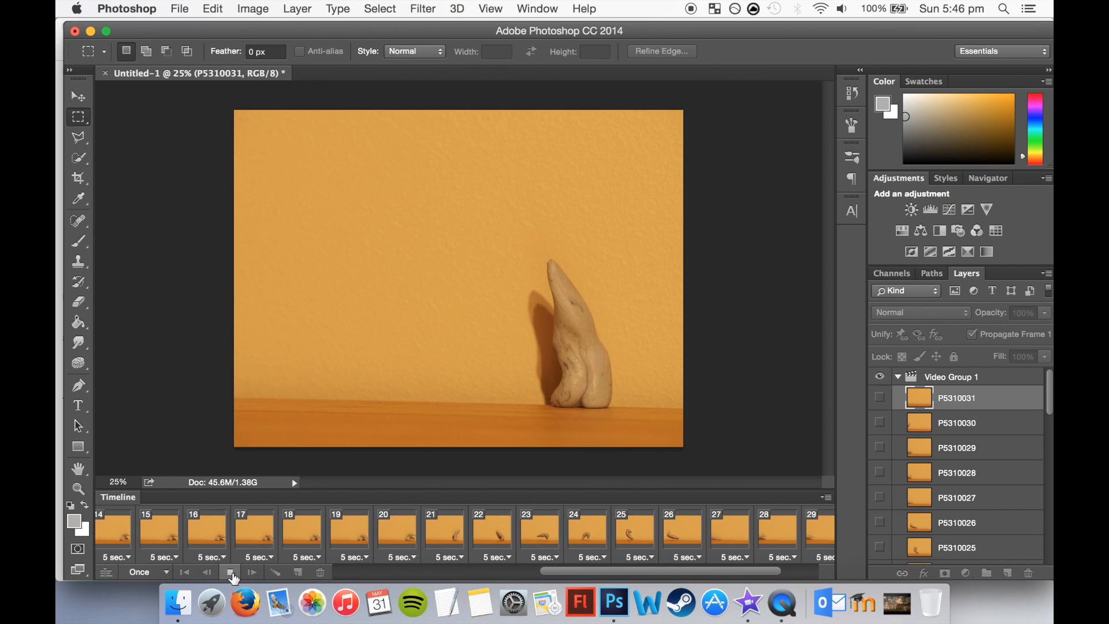
Give every animation frame a 0.1 second delay.
{"action": "left_click", "coordinate": [227, 572]}
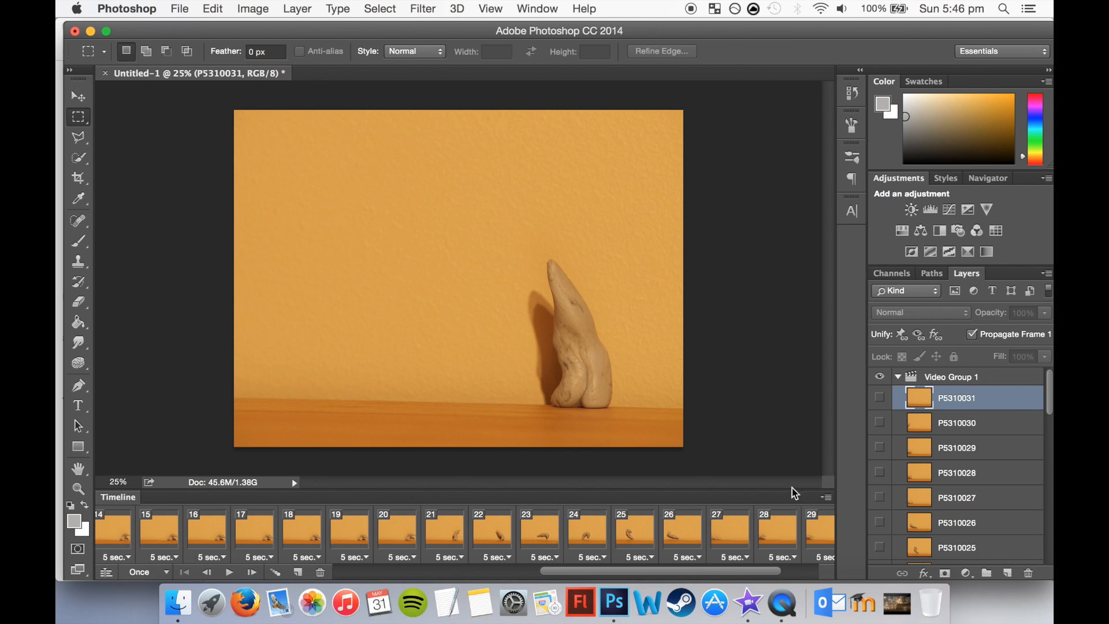
{"action": "left_click", "coordinate": [827, 497]}
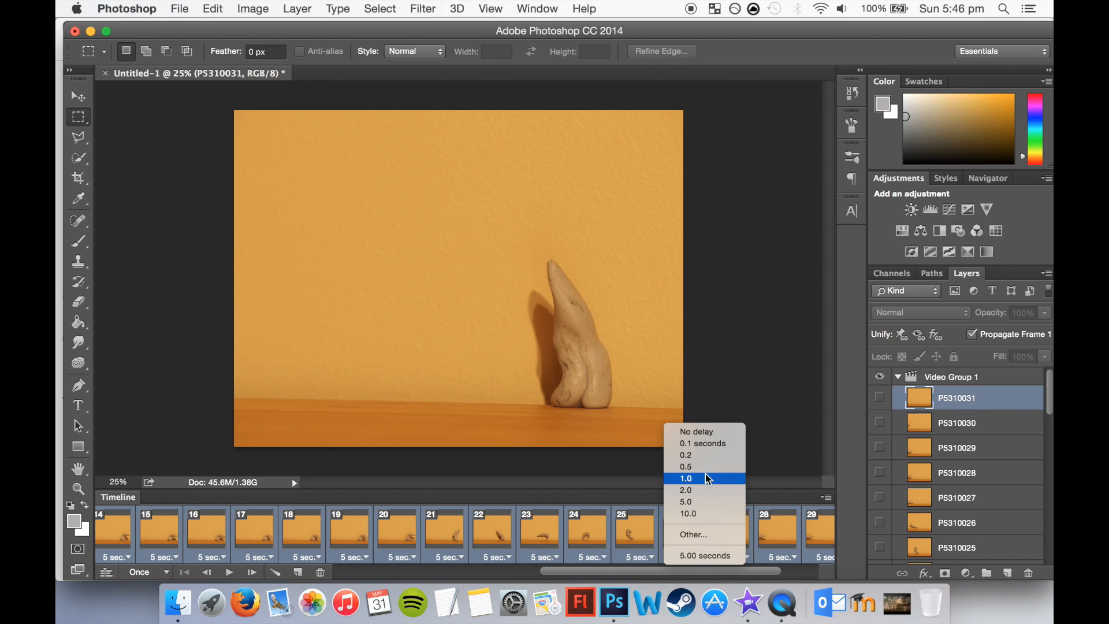
{"action": "left_click", "coordinate": [702, 443]}
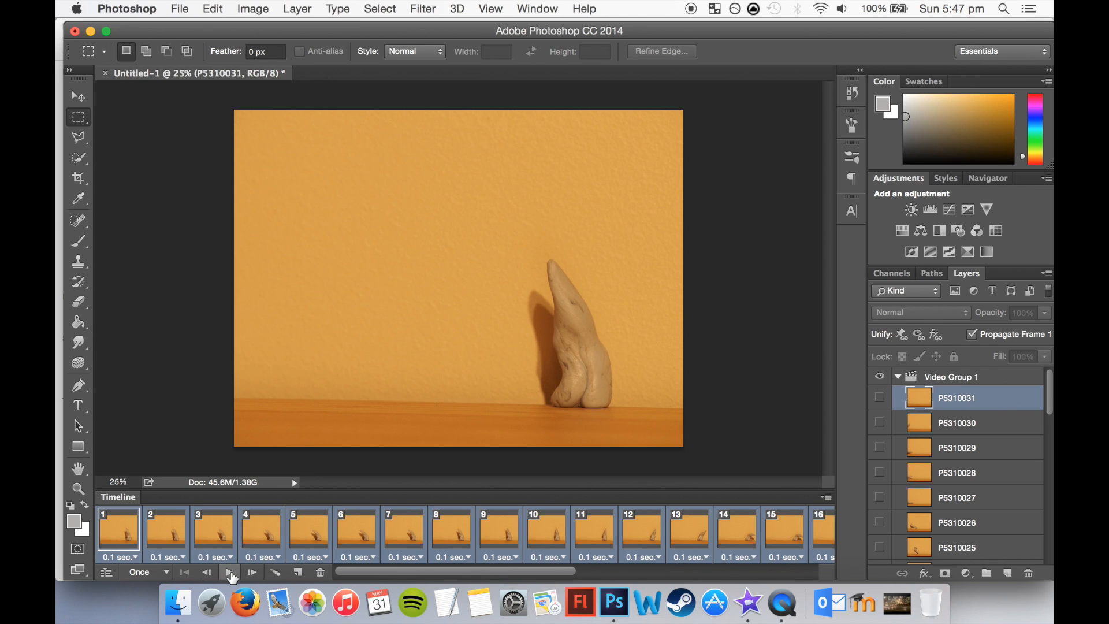
Play the animation preview through to frame 31.
{"action": "left_click", "coordinate": [226, 573]}
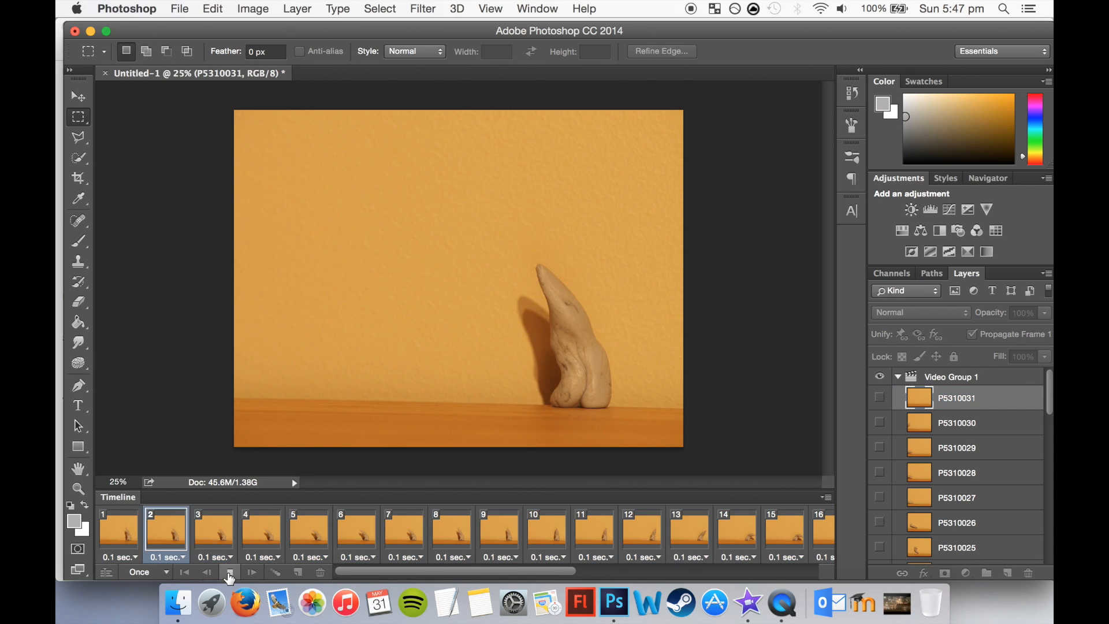
{"action": "left_click", "coordinate": [229, 572]}
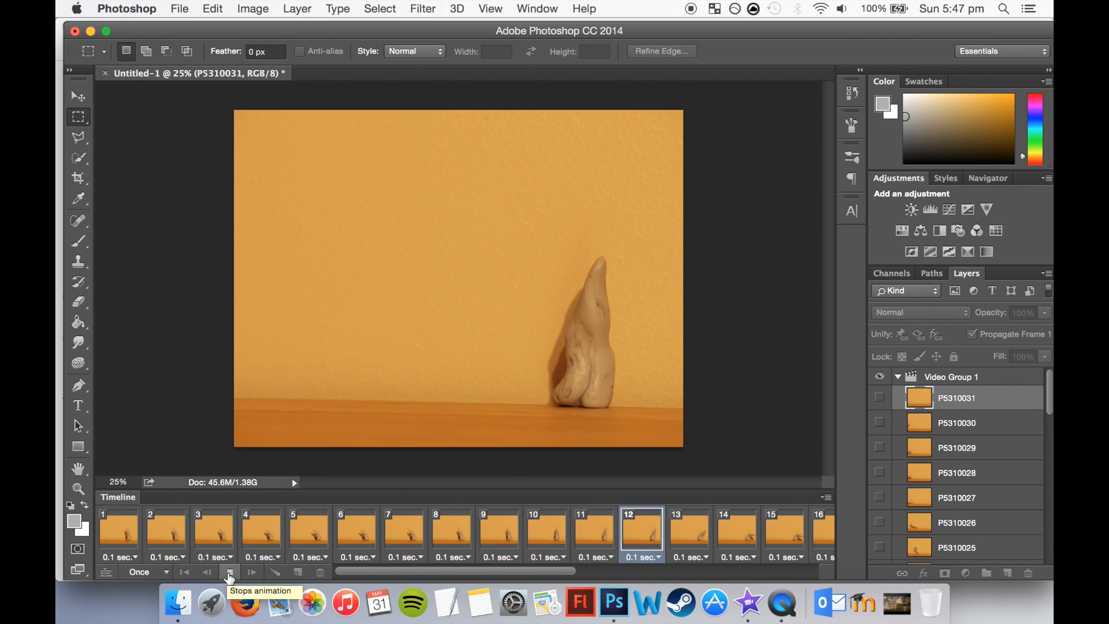
{"action": "left_click", "coordinate": [229, 573]}
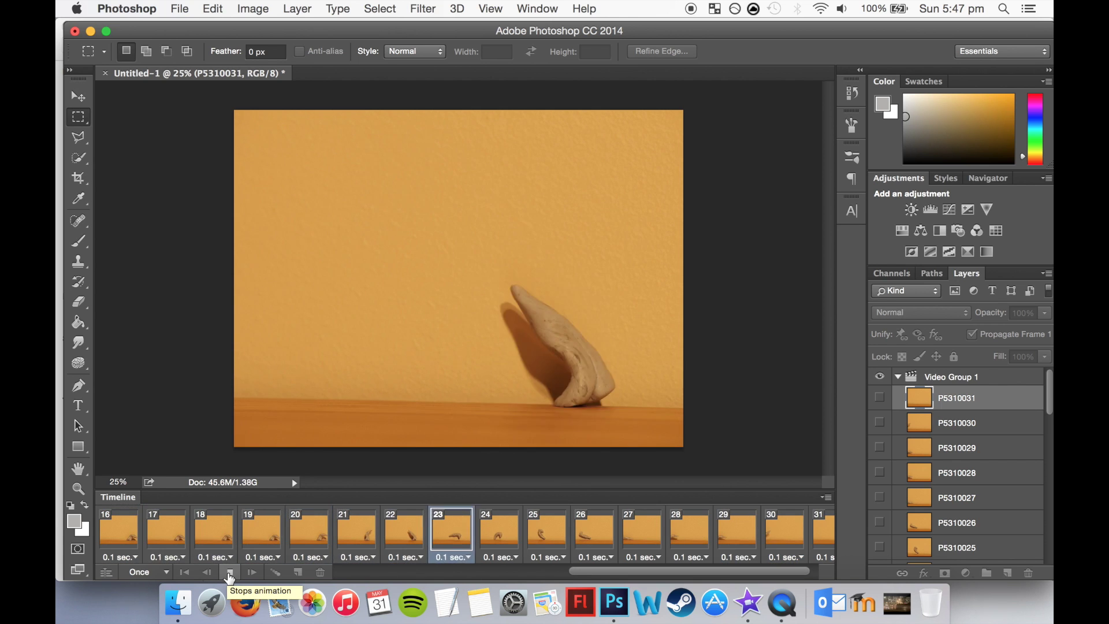
{"action": "left_click", "coordinate": [229, 572]}
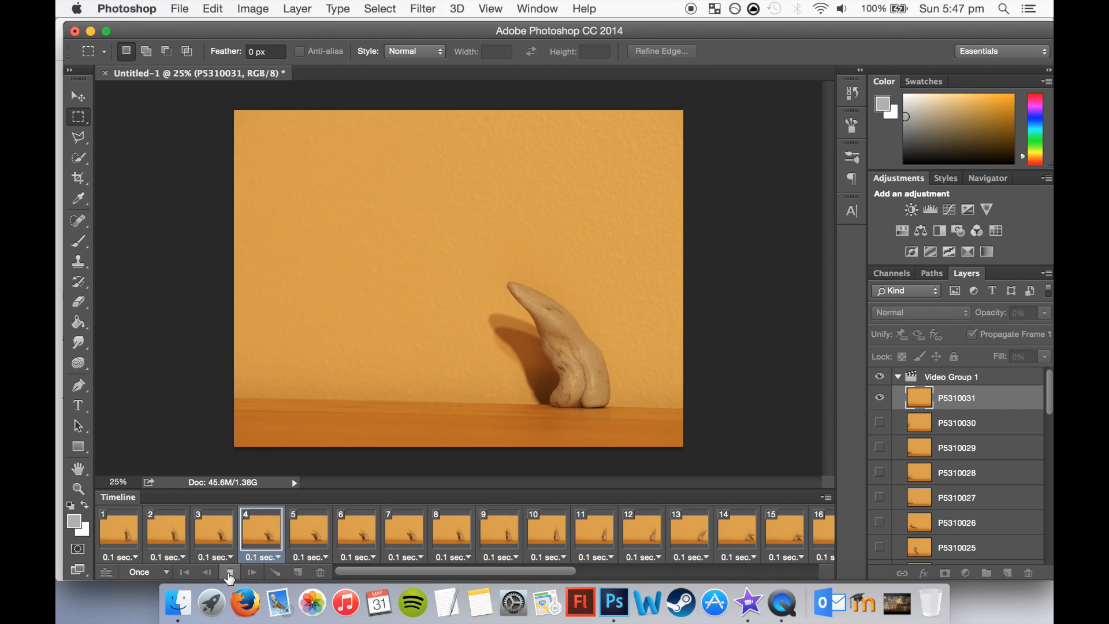
{"action": "left_click", "coordinate": [229, 571]}
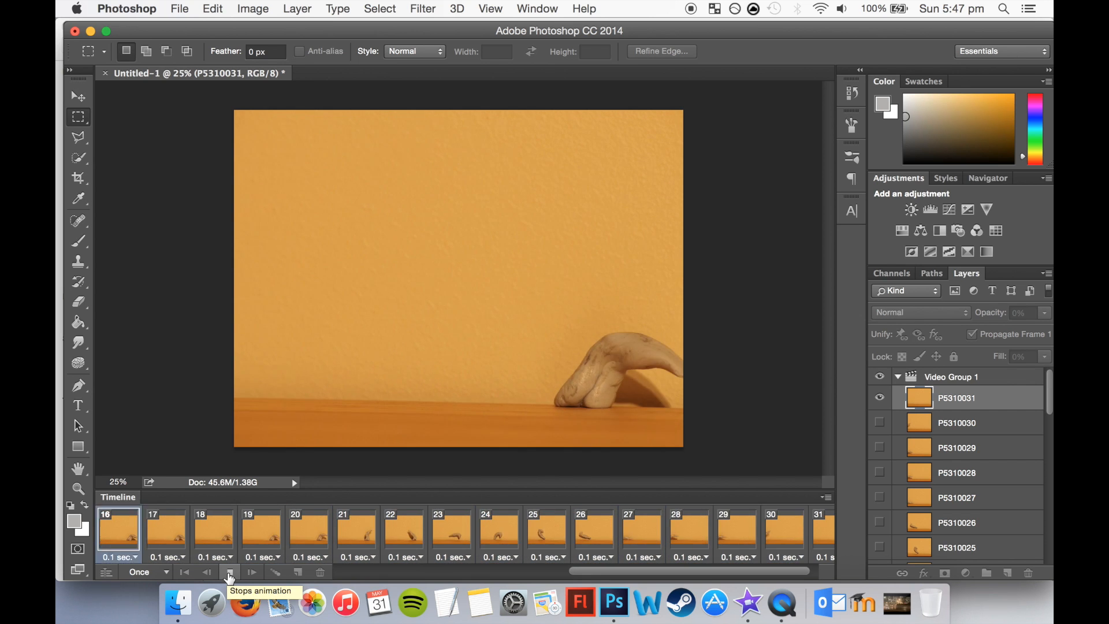
{"action": "left_click", "coordinate": [229, 573]}
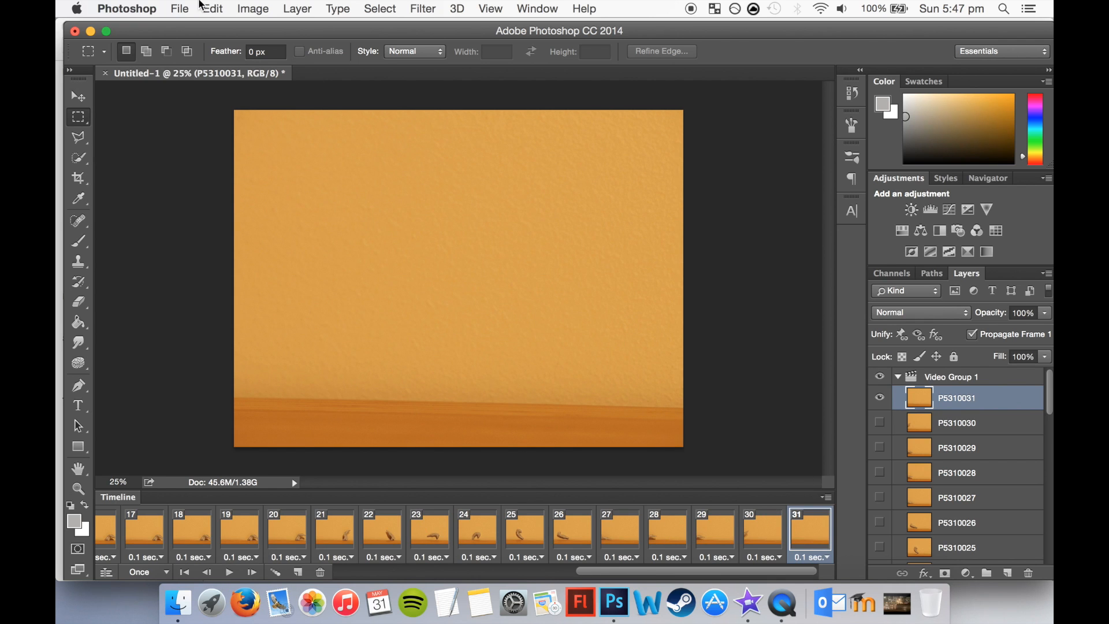
Browse File > Export, then quit Photoshop without saving Untitled-1.
{"action": "left_click", "coordinate": [179, 9]}
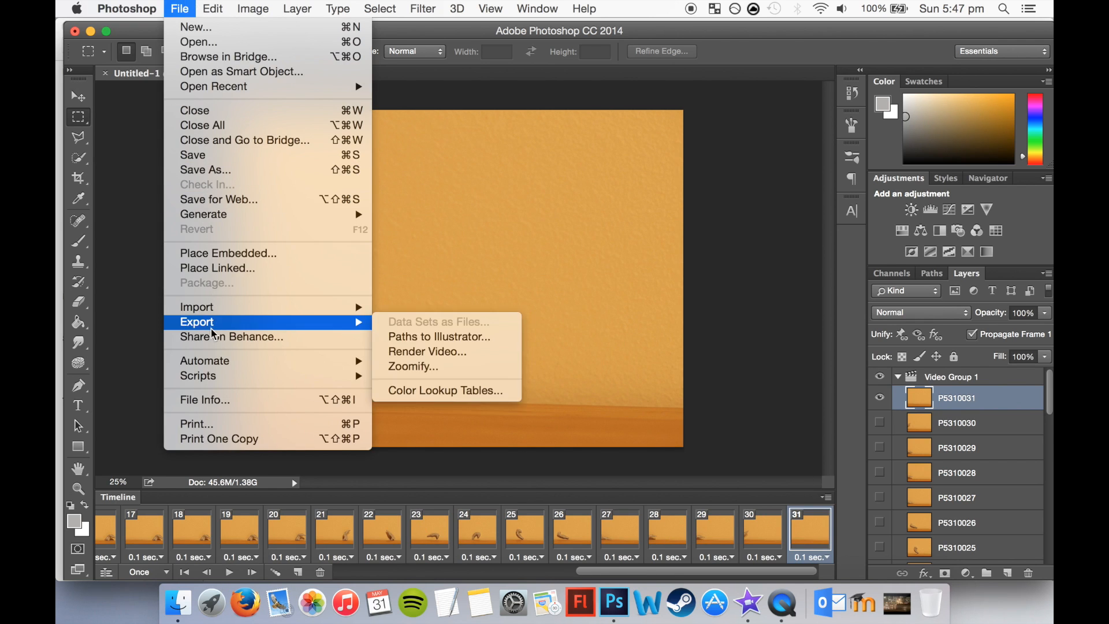
{"action": "mouse_move", "coordinate": [455, 352]}
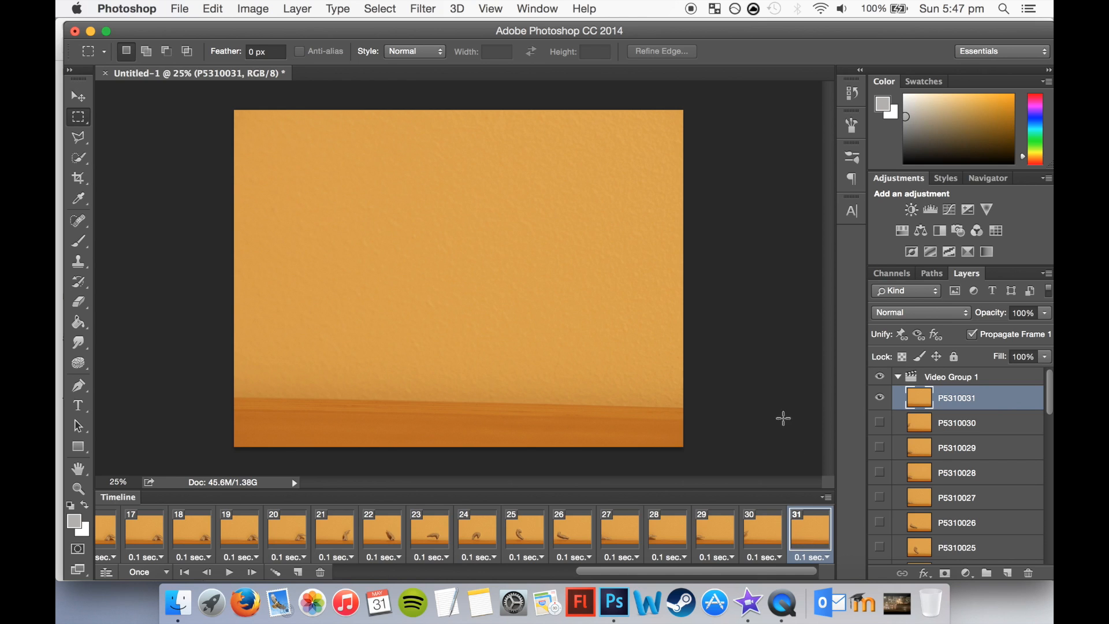
{"action": "mouse_move", "coordinate": [648, 363]}
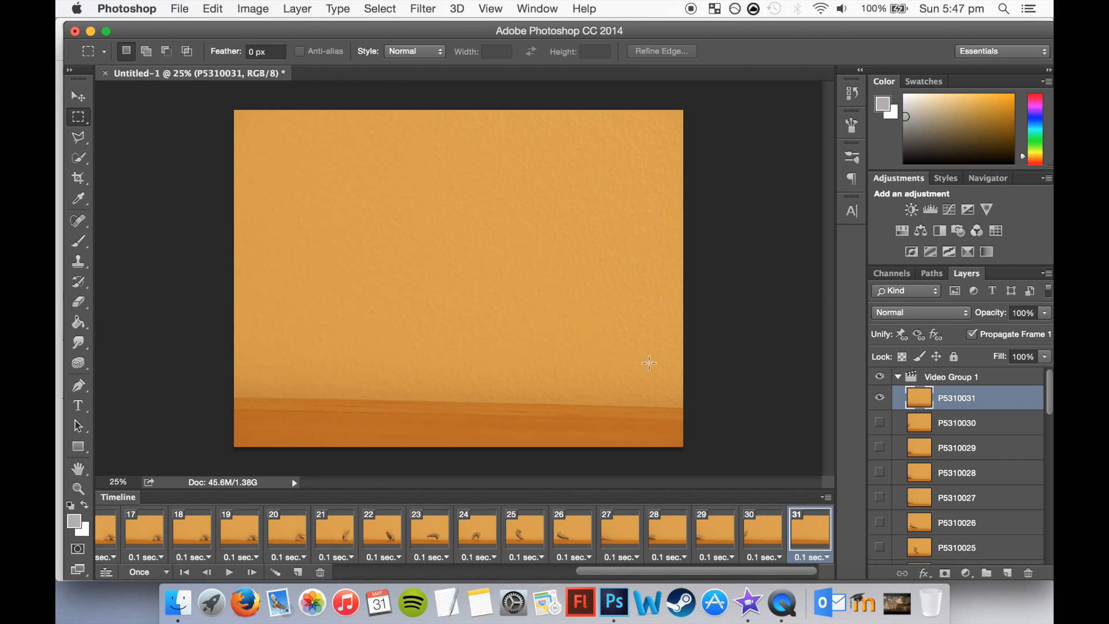
{"action": "mouse_move", "coordinate": [490, 319]}
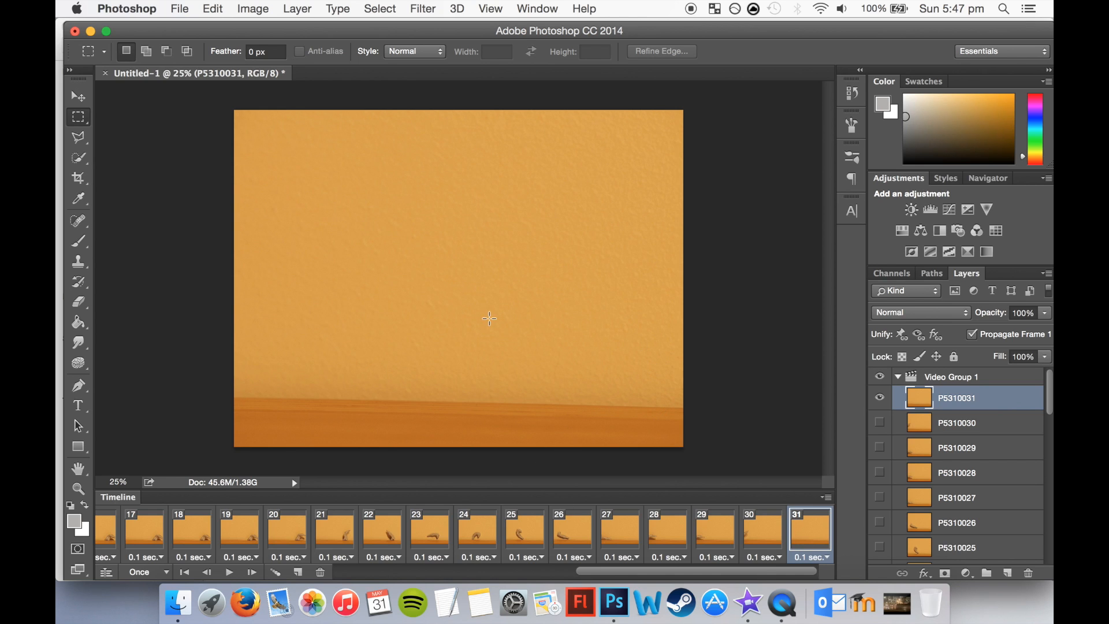
{"action": "mouse_move", "coordinate": [321, 303]}
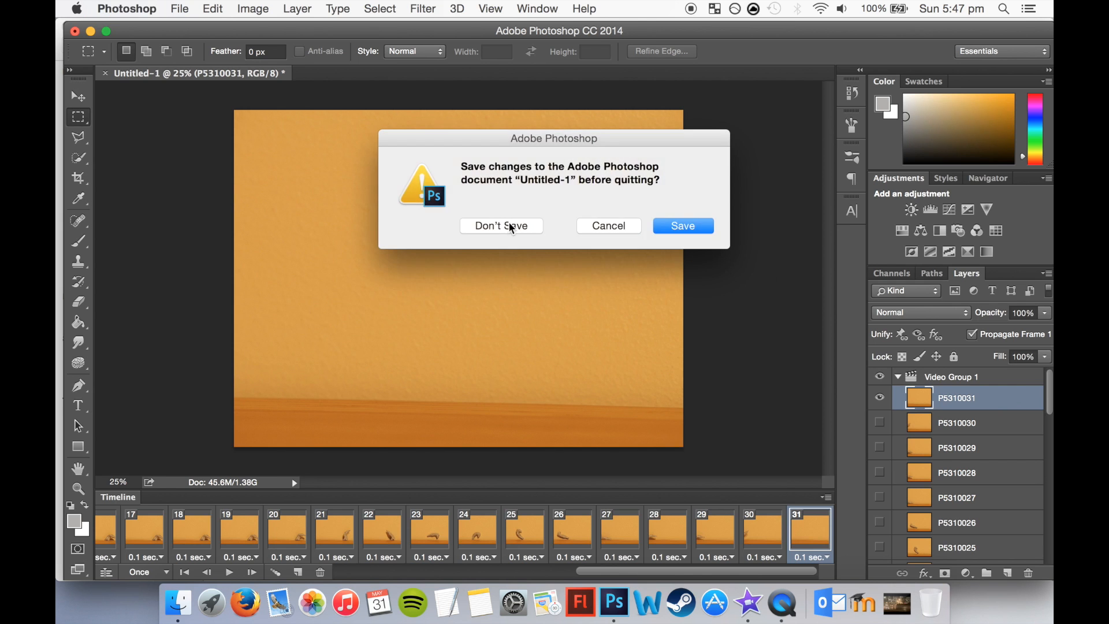
{"action": "left_click", "coordinate": [501, 226]}
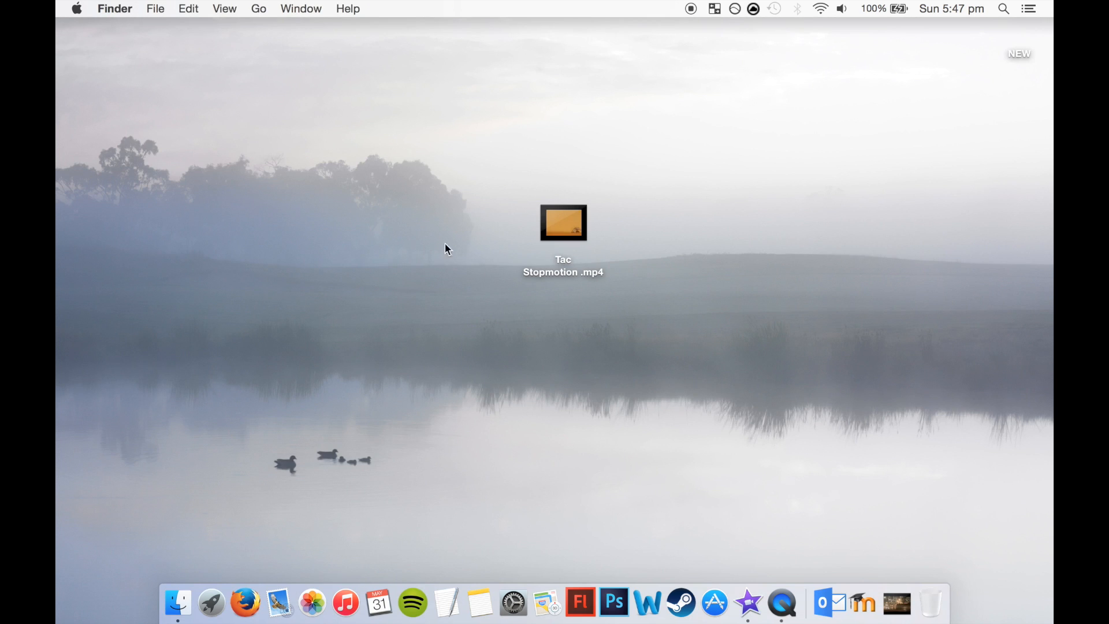